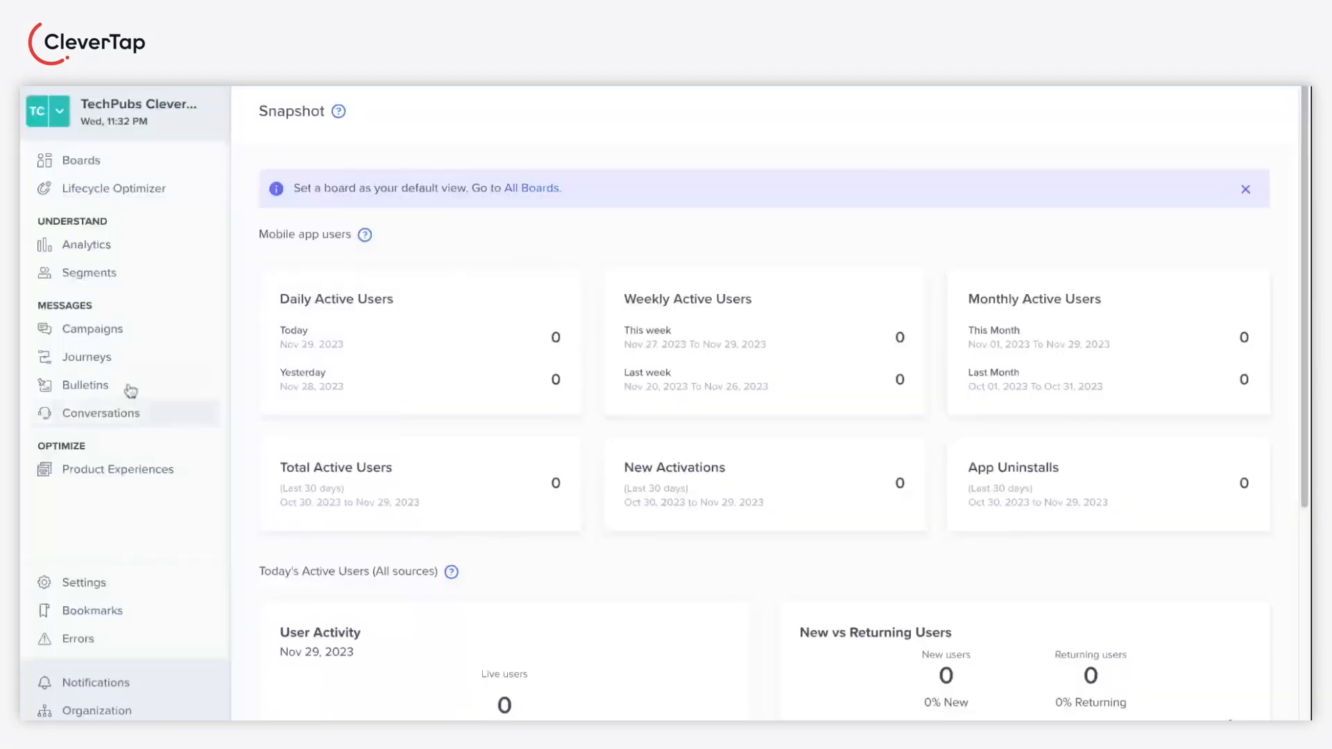
pyautogui.moveTo(86, 357)
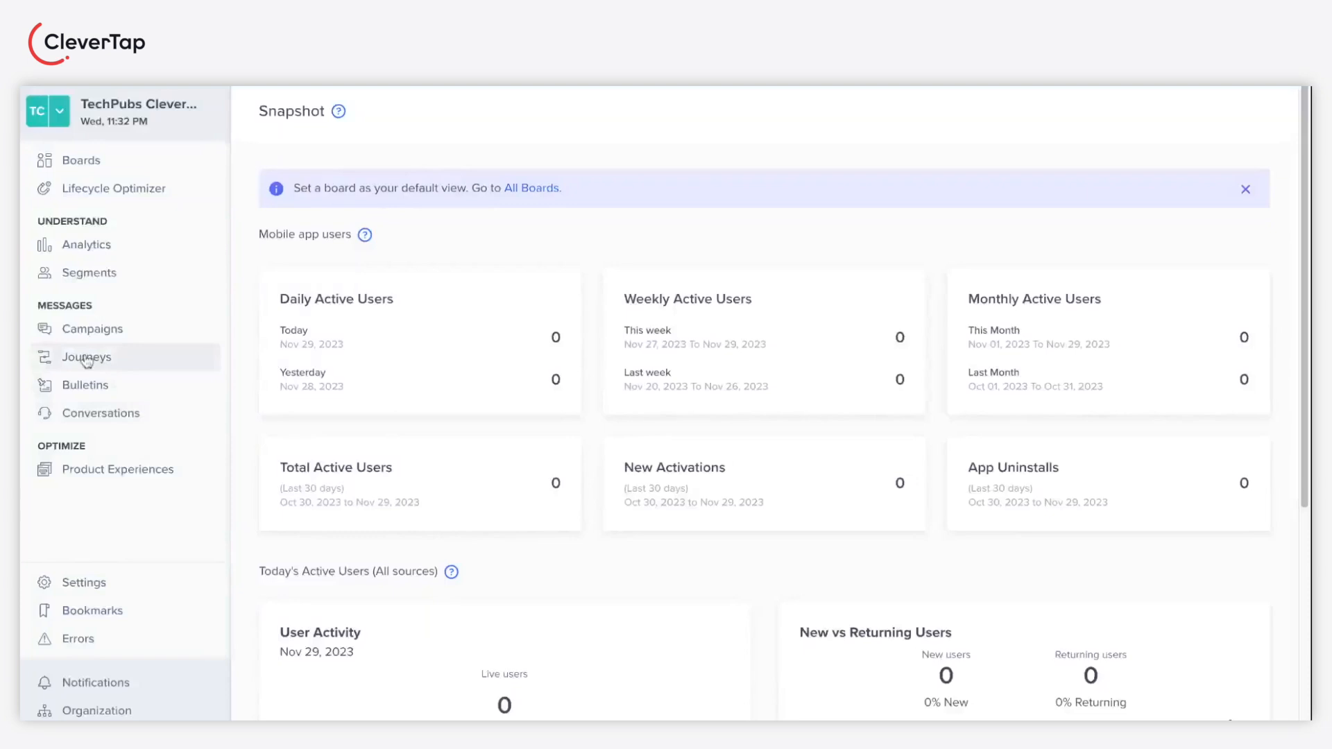
# Create a new journey from the Journeys list and name it Upsell Engagement Journey
pyautogui.click(86, 356)
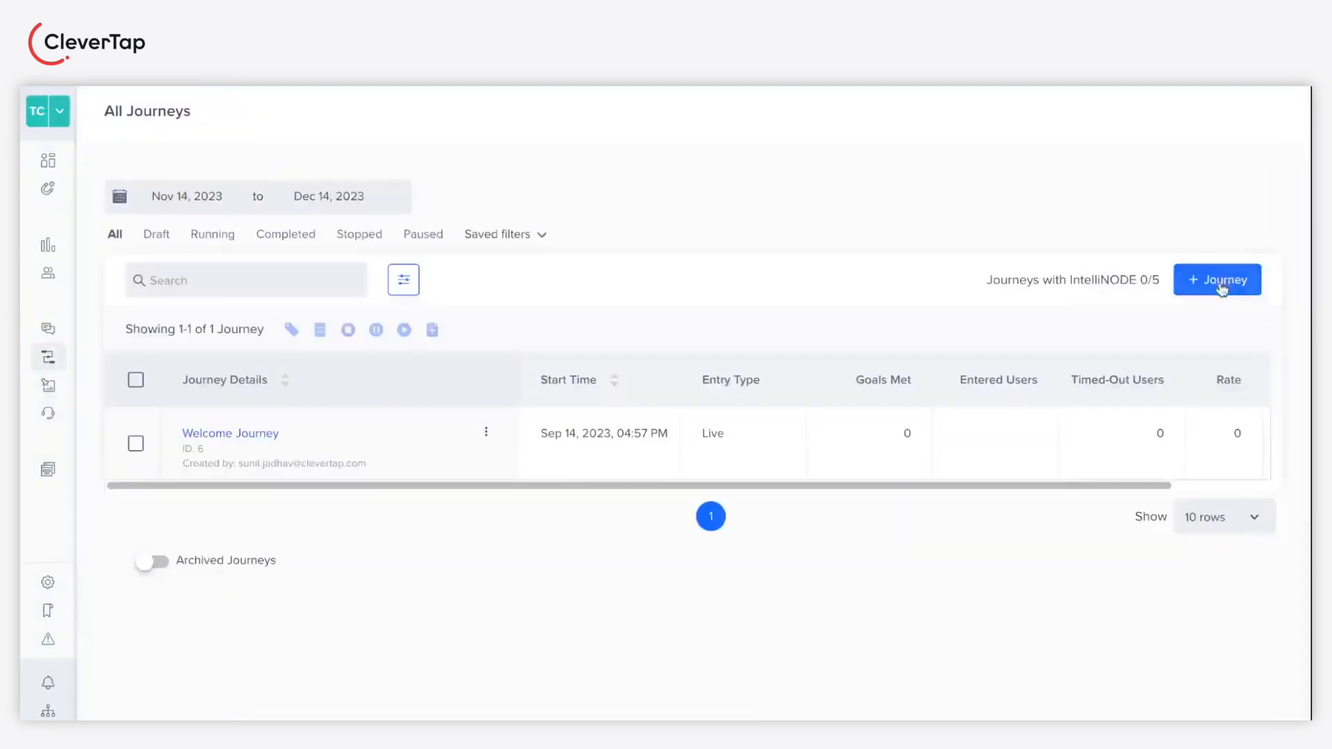
pyautogui.click(1217, 279)
pyautogui.write('E')
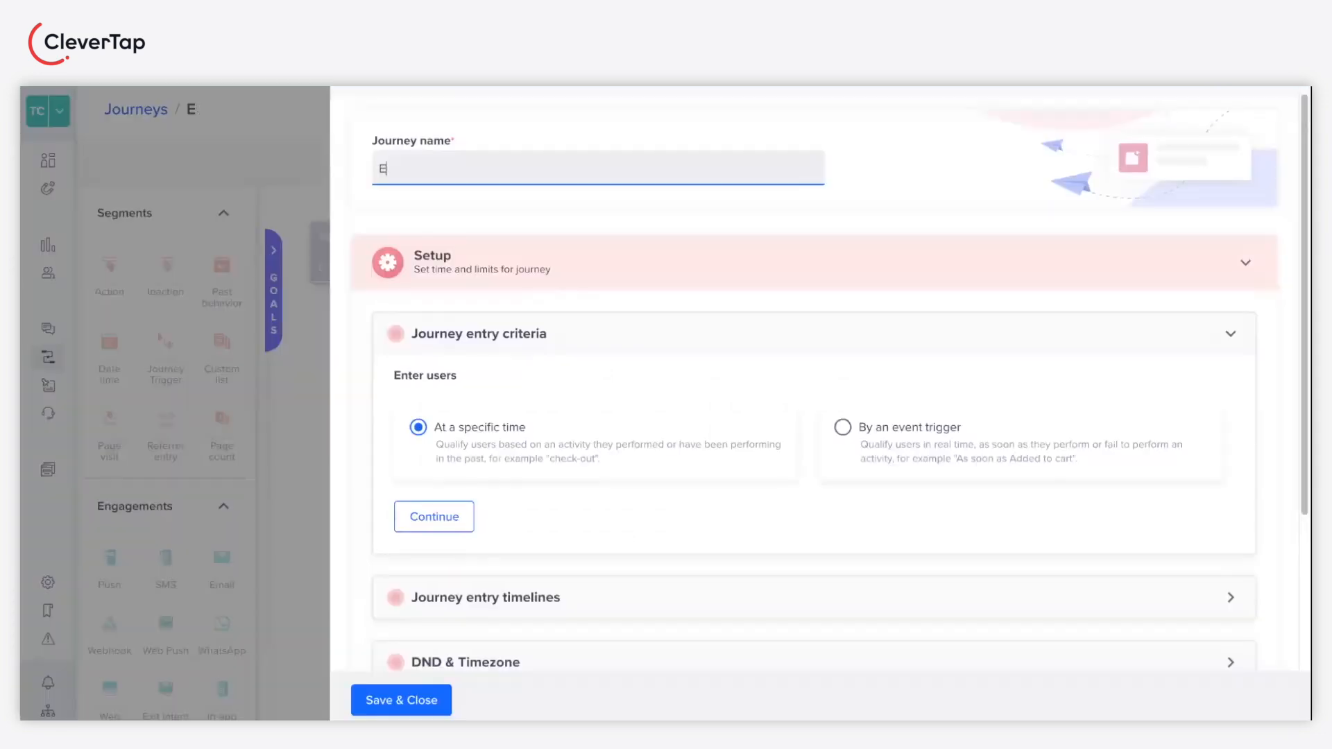
pyautogui.write('Upsell Engagement Journey')
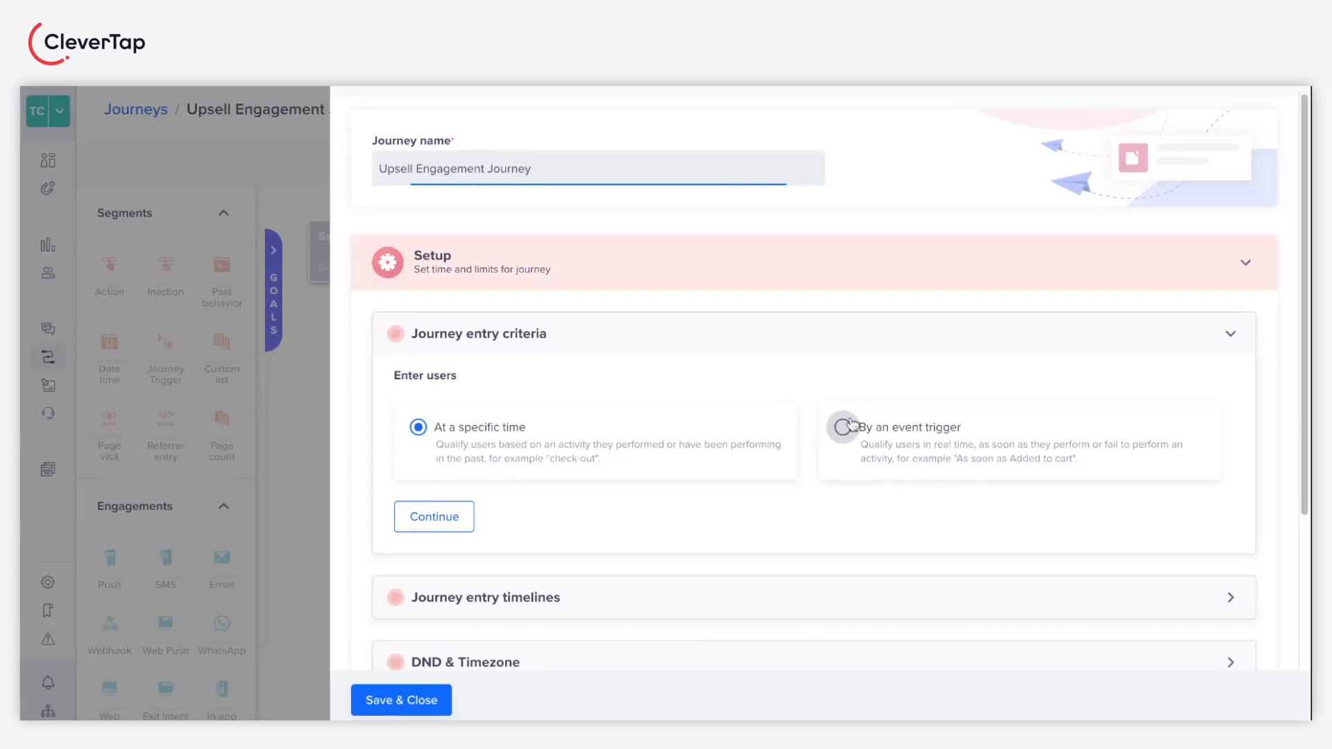
# Enter users on an event trigger, keep default timelines, DND and six-month timeout, and save the setup
pyautogui.click(845, 427)
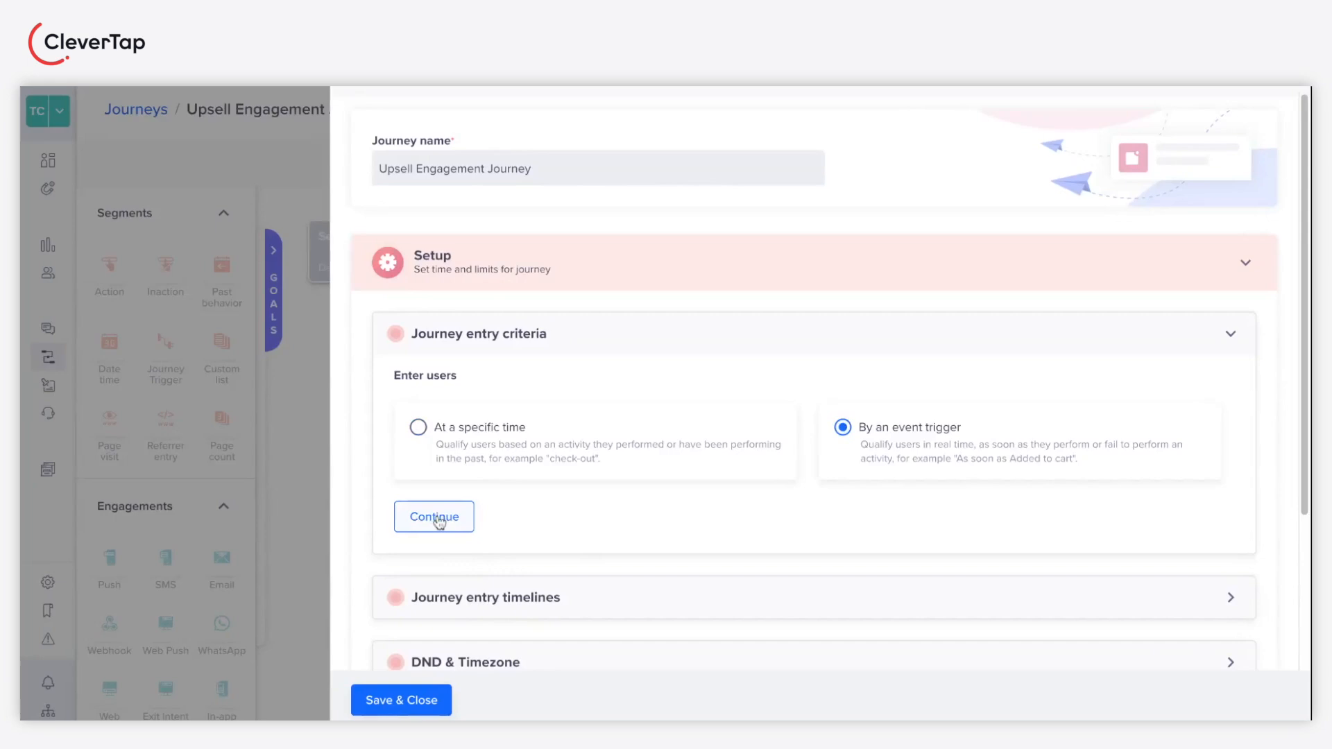
pyautogui.click(433, 516)
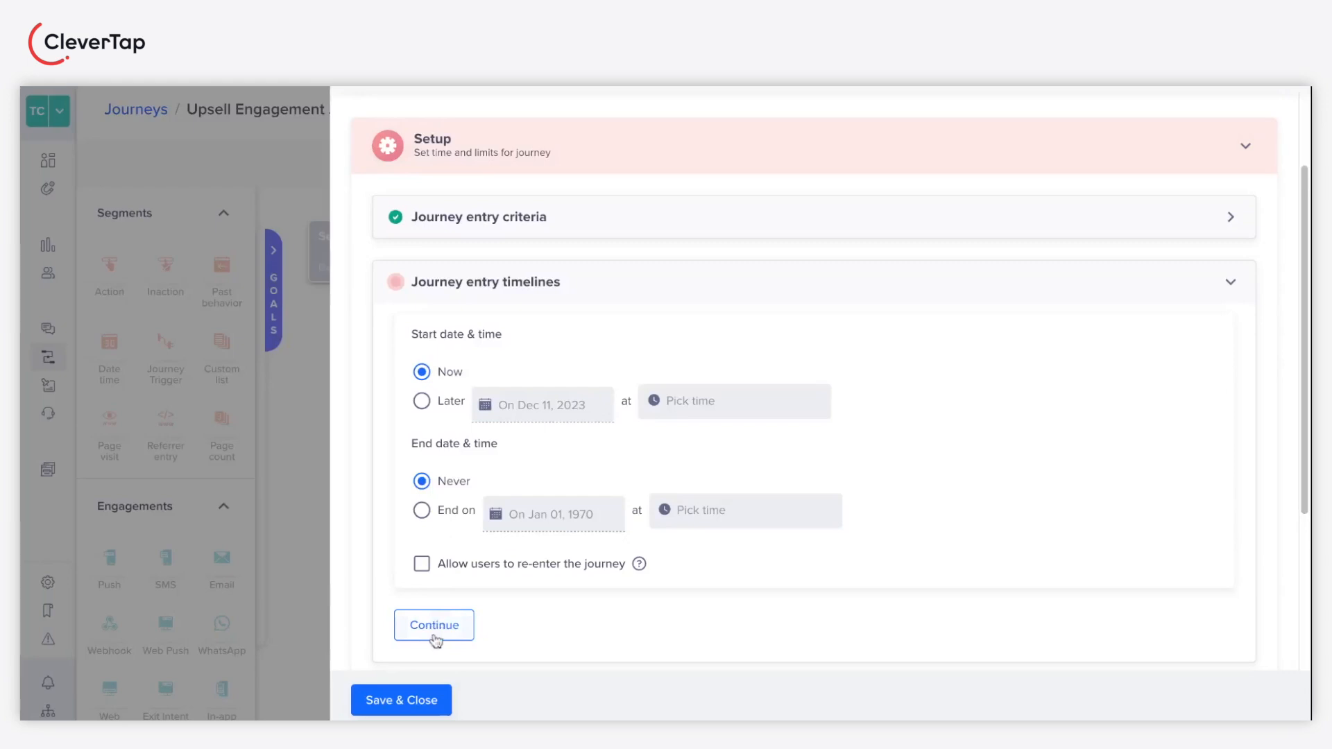
pyautogui.click(434, 626)
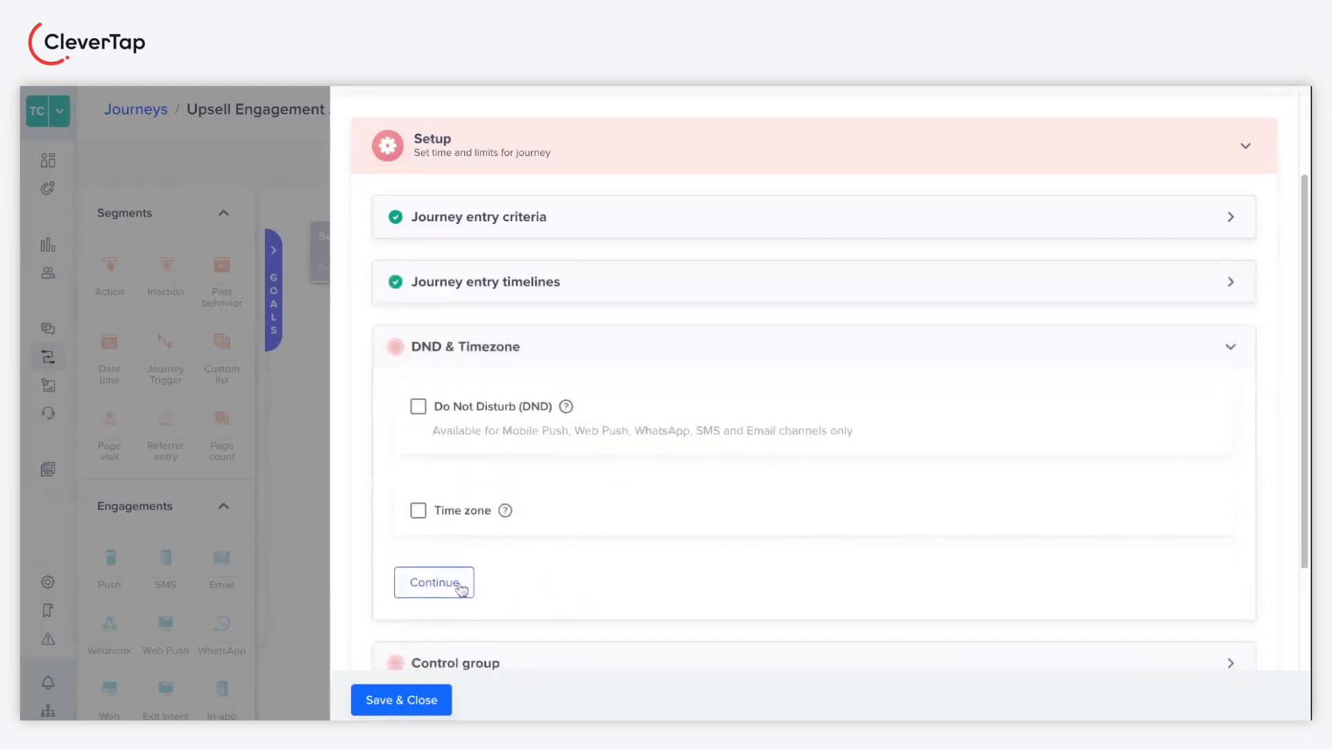
pyautogui.click(433, 582)
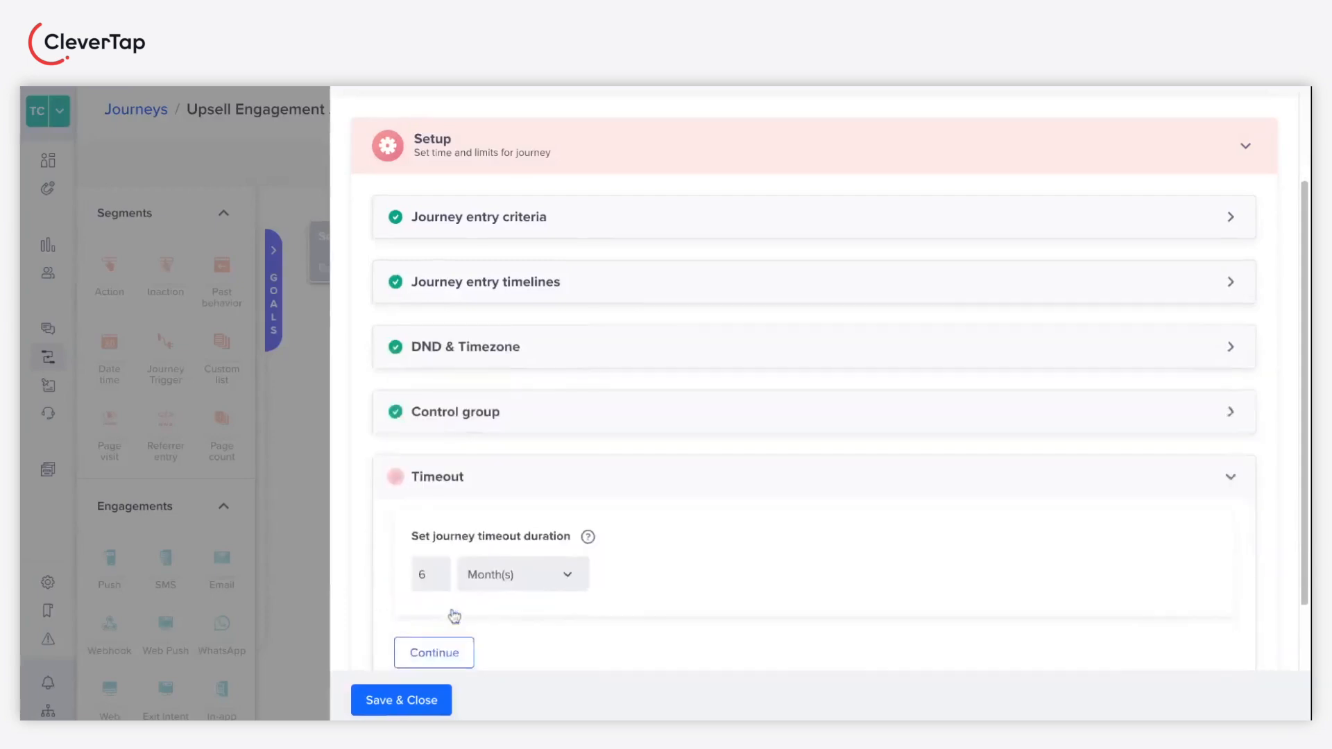
pyautogui.click(433, 652)
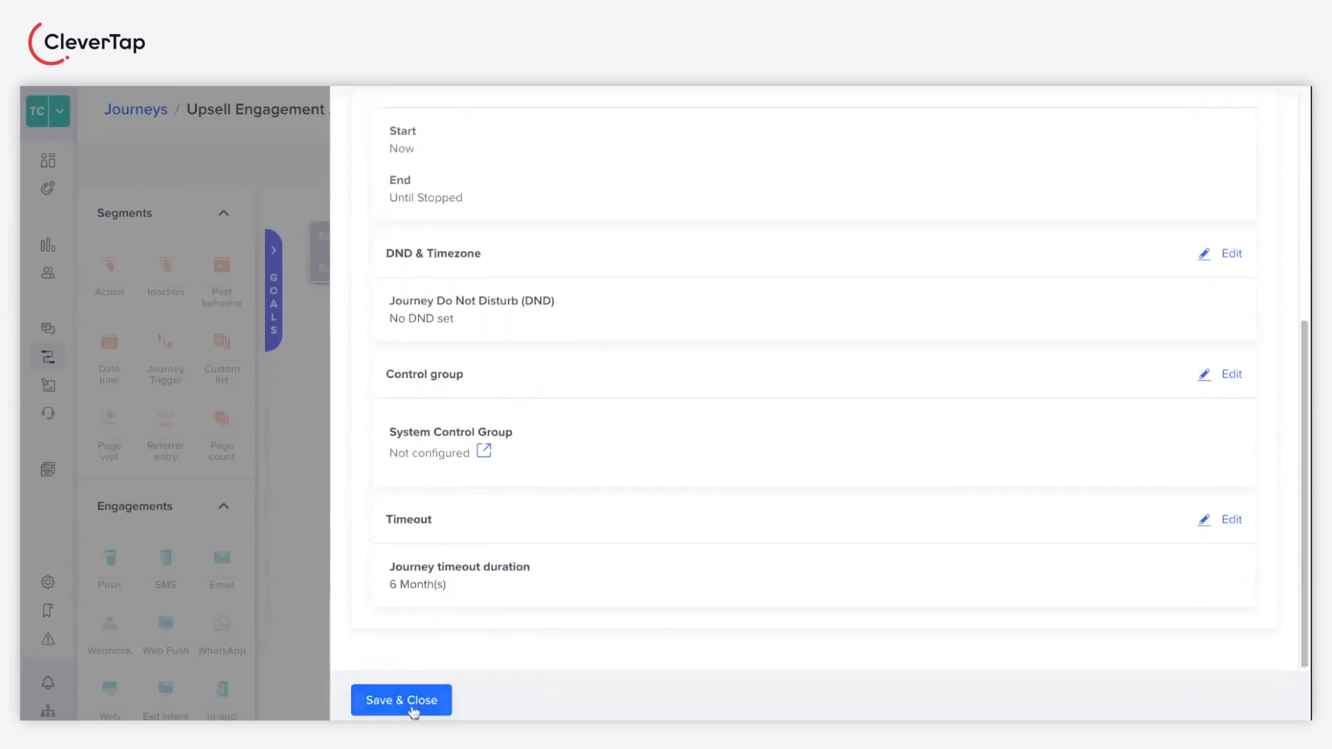
pyautogui.click(400, 699)
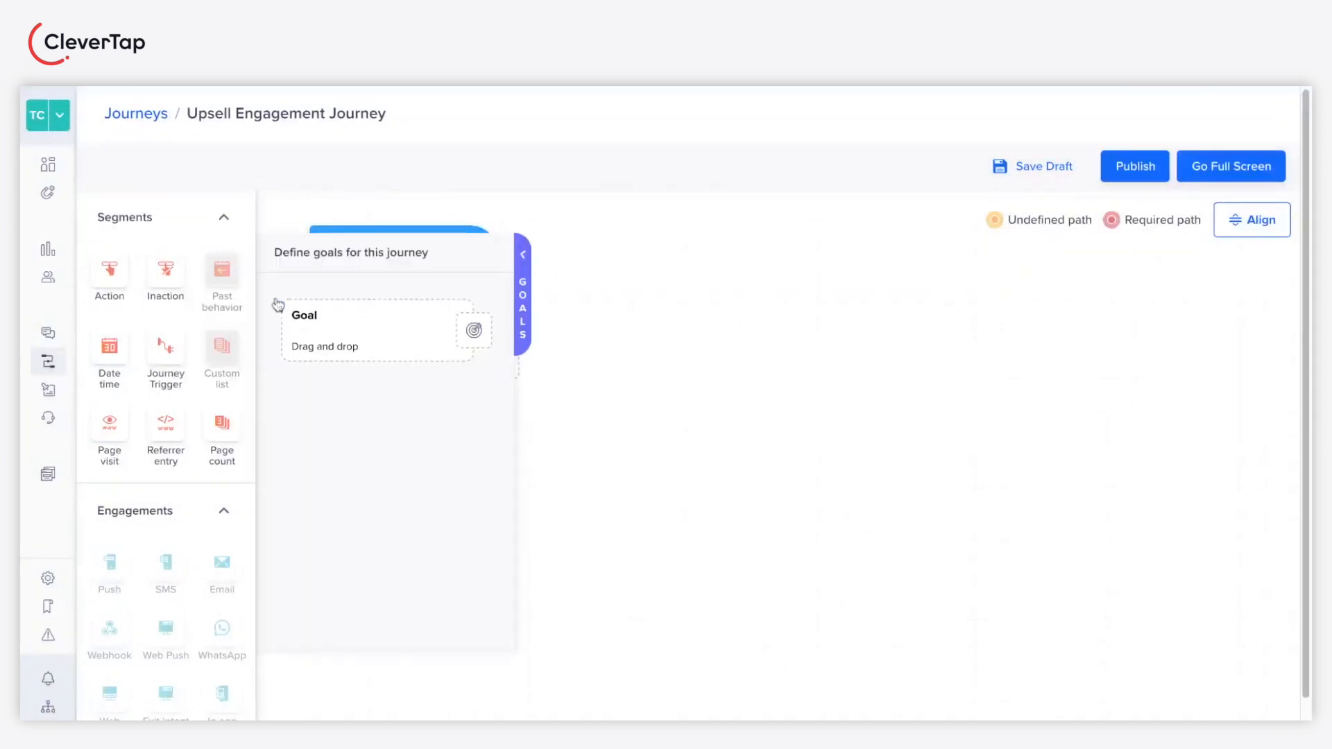
pyautogui.moveTo(248, 296)
pyautogui.write('Subscribed')
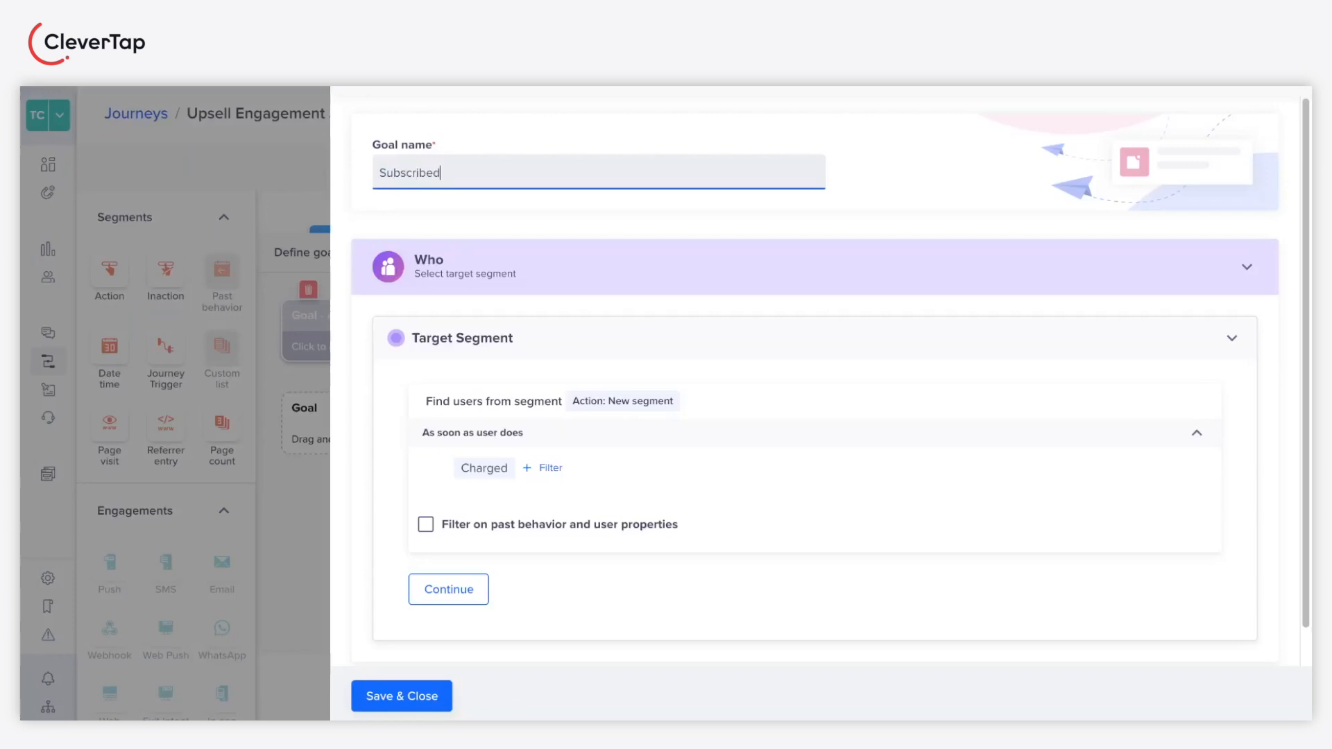
# Name the goal Subscribed Premium Plan, track the Subscription Updated event, and save it
pyautogui.write('Premium P')
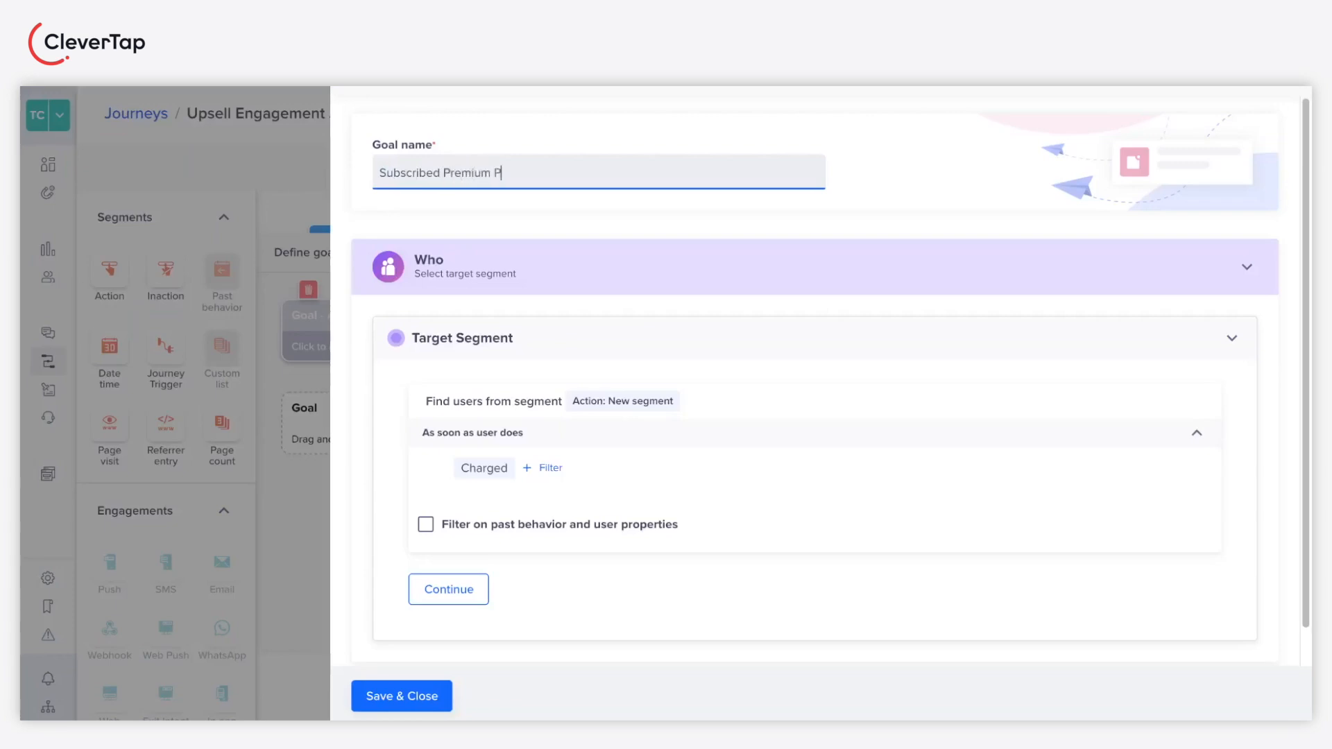
pyautogui.write('lan')
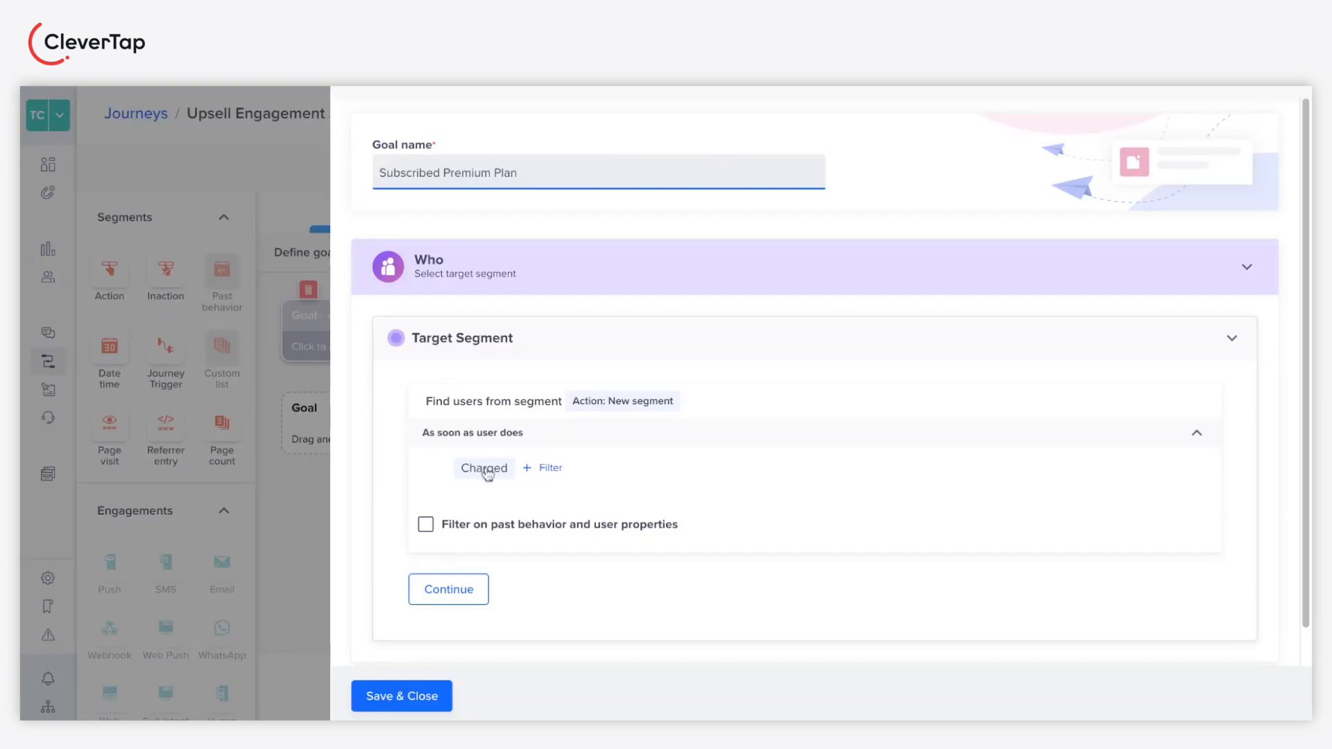
pyautogui.write('subsc')
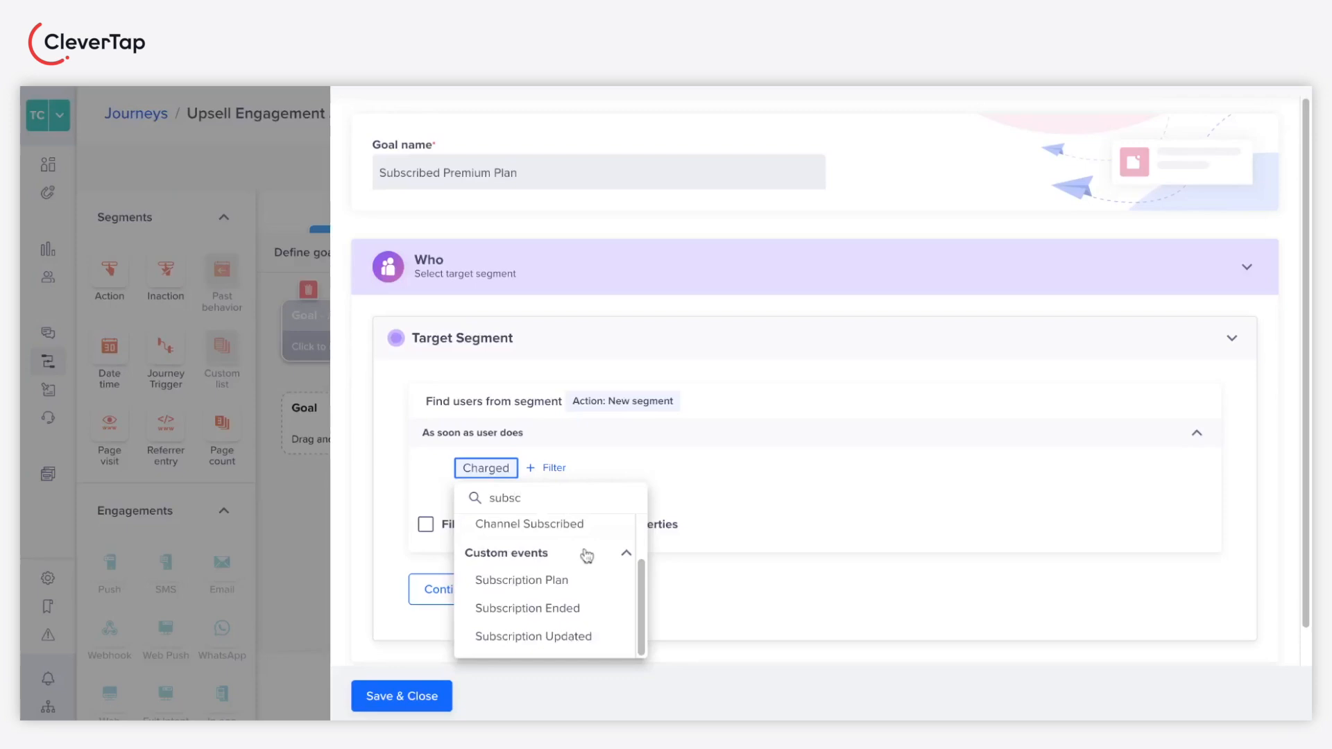
pyautogui.click(533, 637)
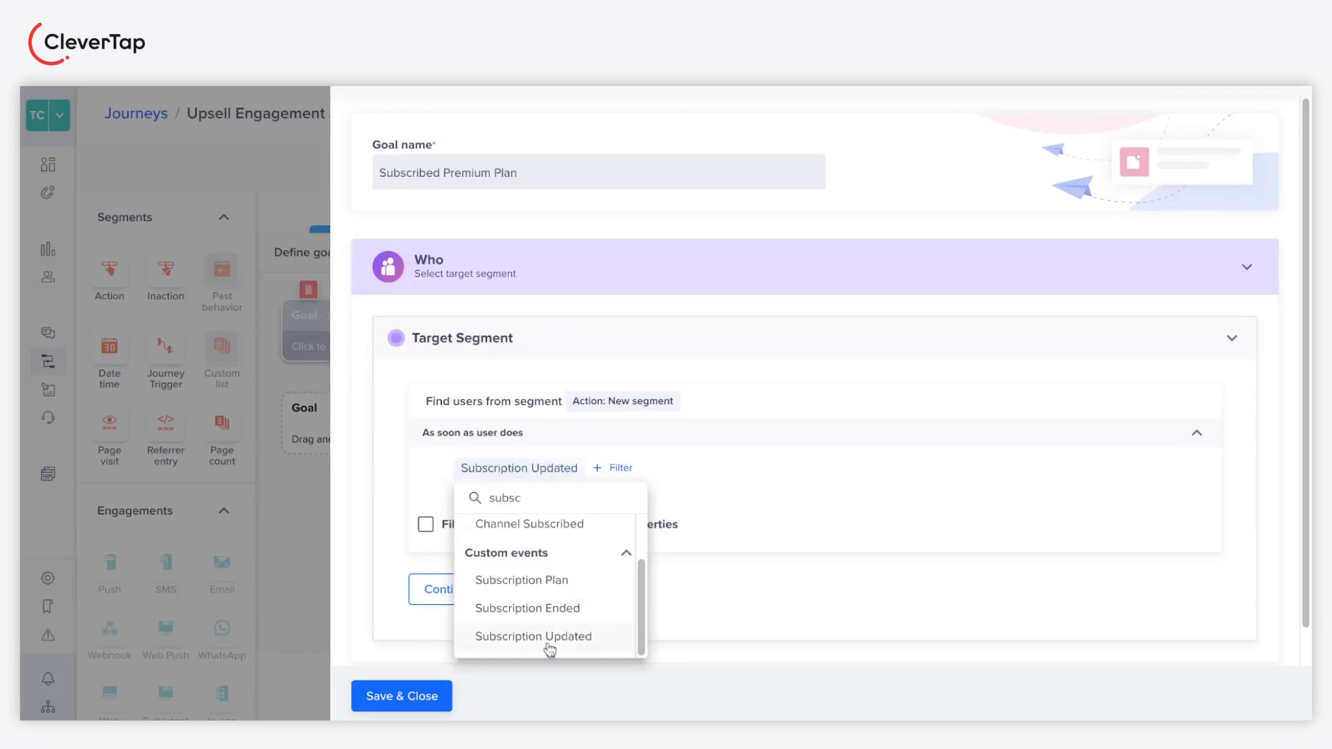
pyautogui.click(533, 637)
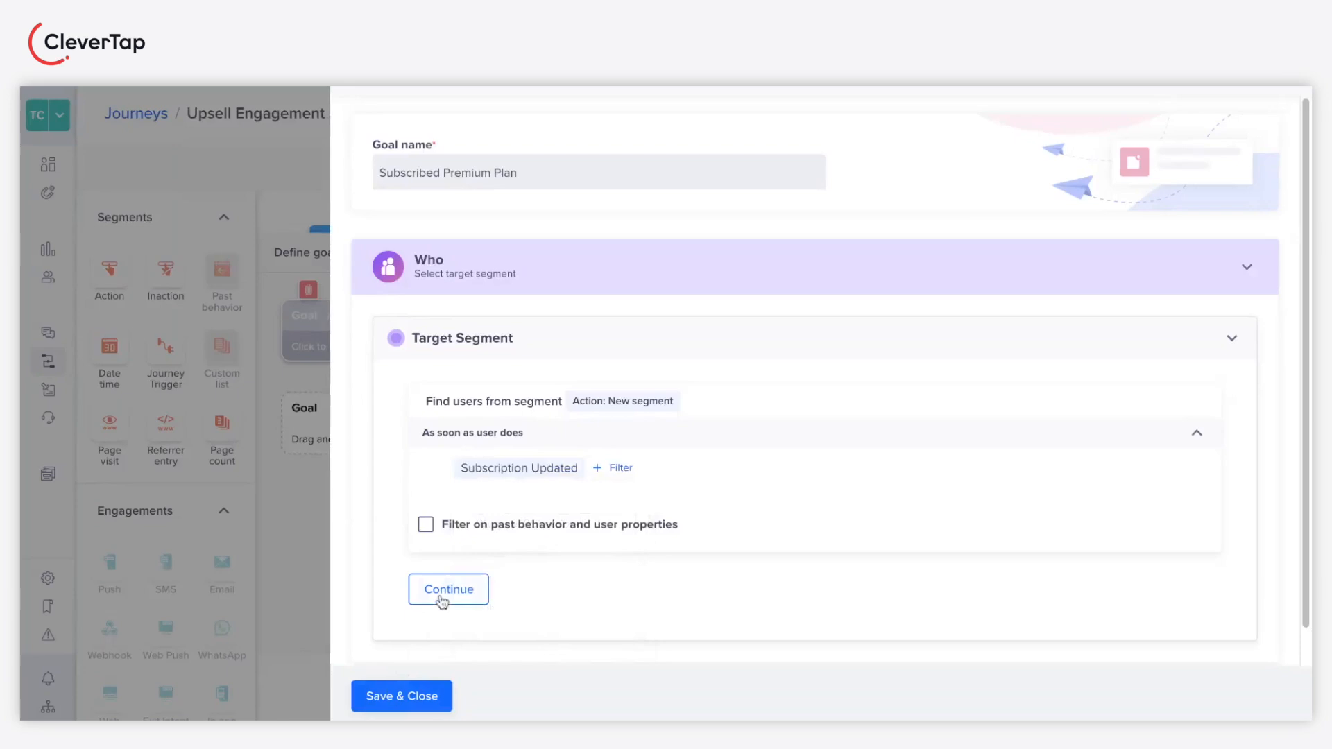
pyautogui.click(449, 588)
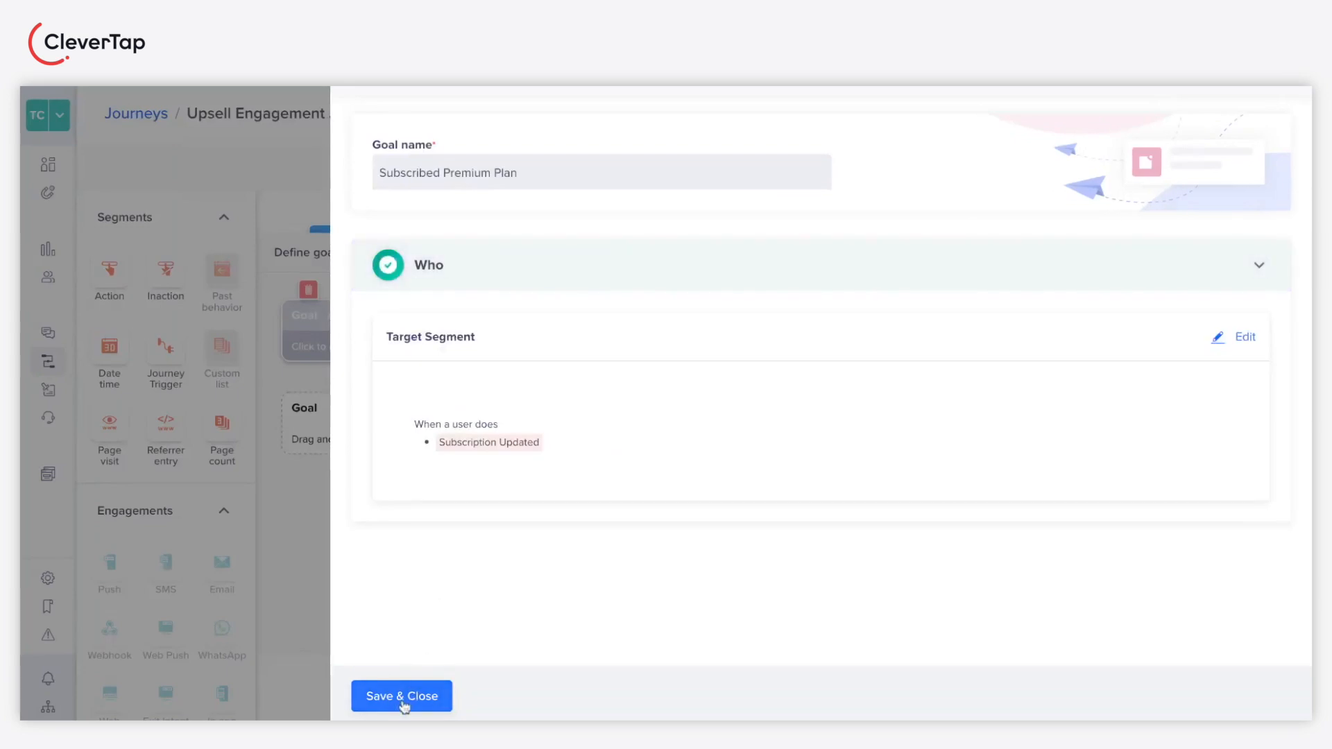
pyautogui.click(401, 695)
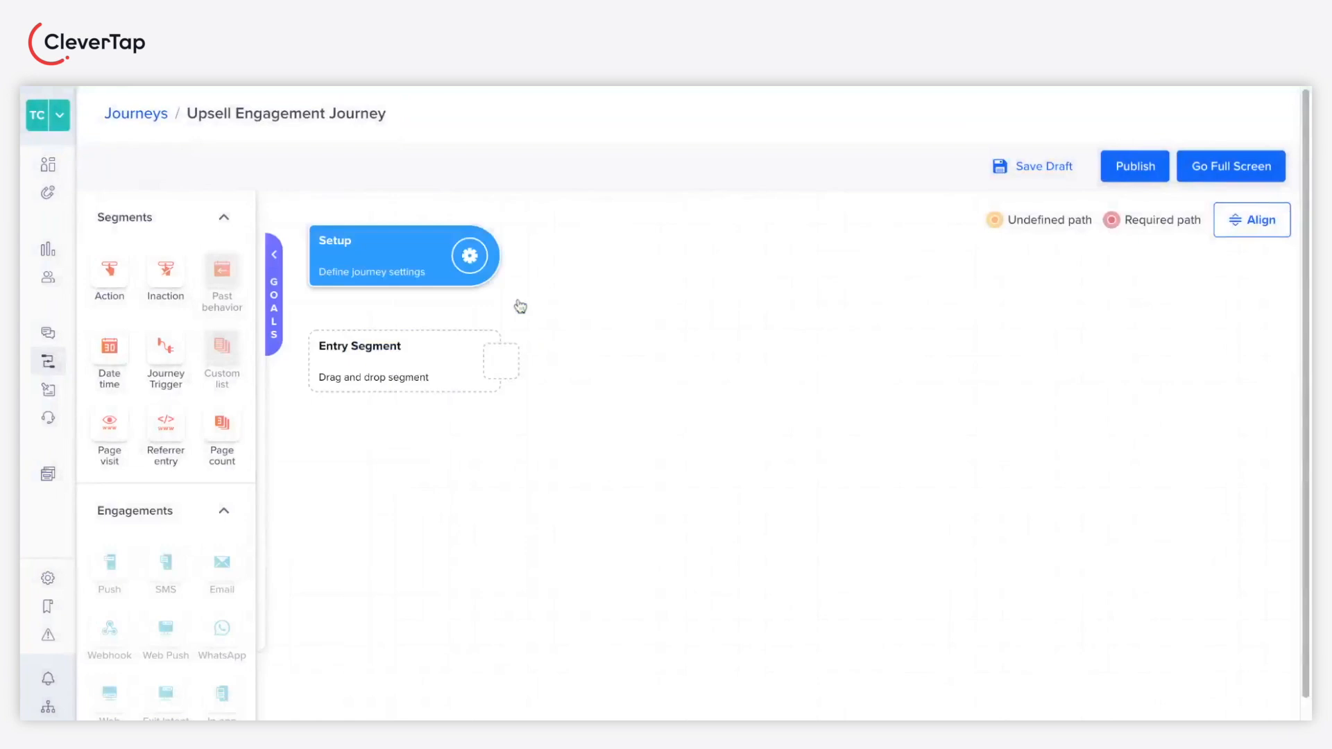
# Add an action-based entry segment to the canvas and name it Video Watched
pyautogui.moveTo(108, 270); pyautogui.dragTo(548, 373)
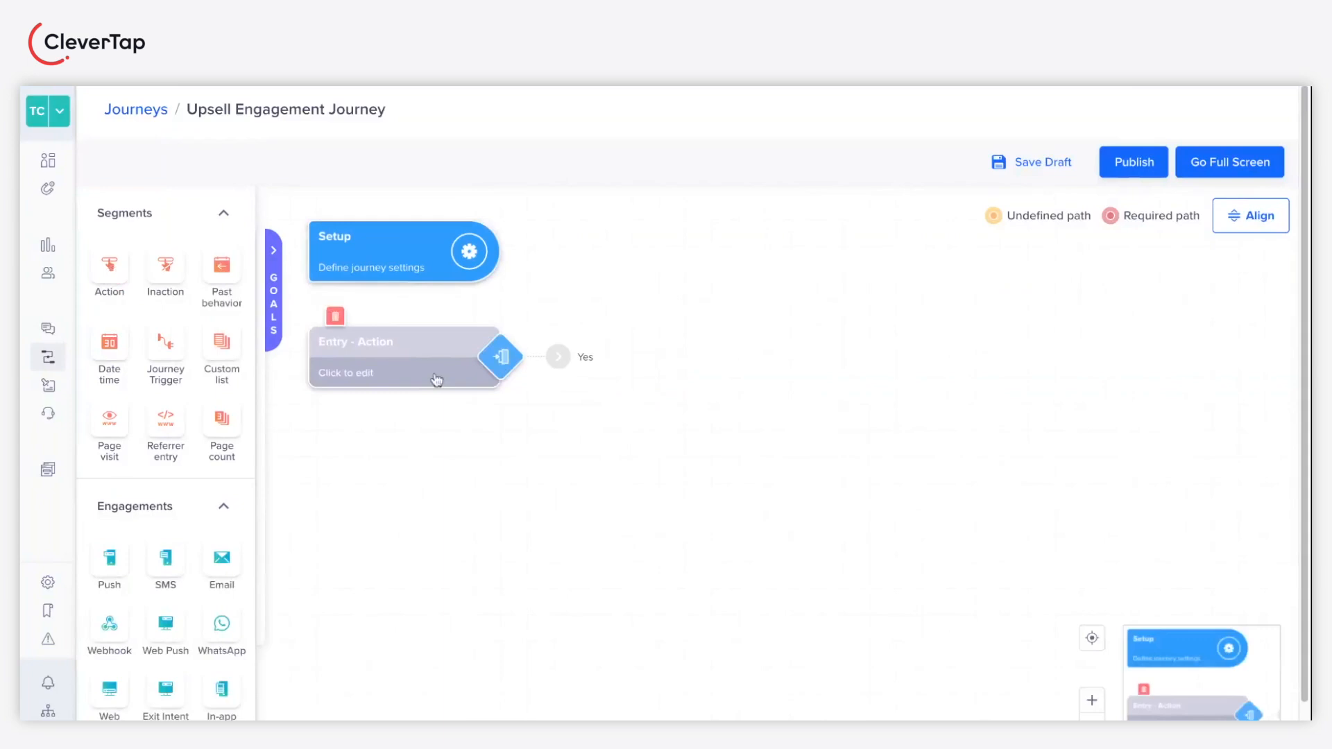
pyautogui.click(404, 356)
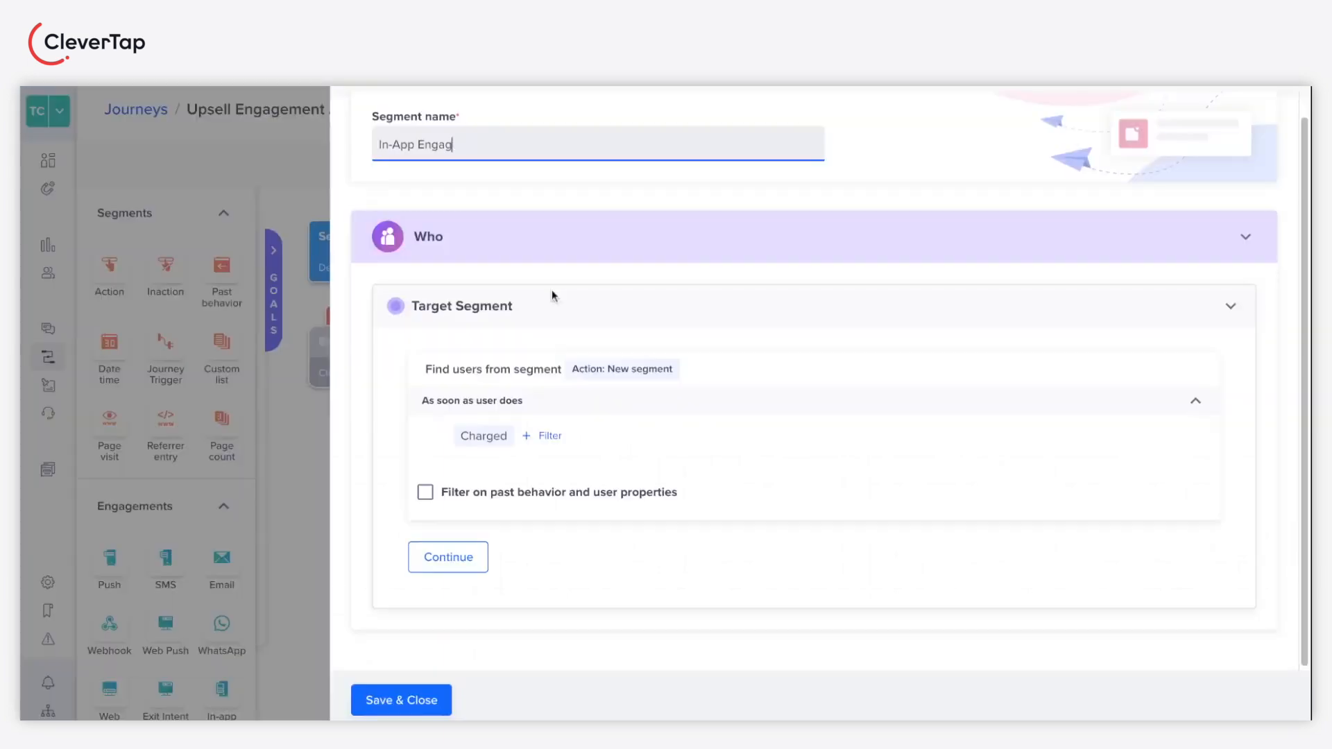
pyautogui.write('V')
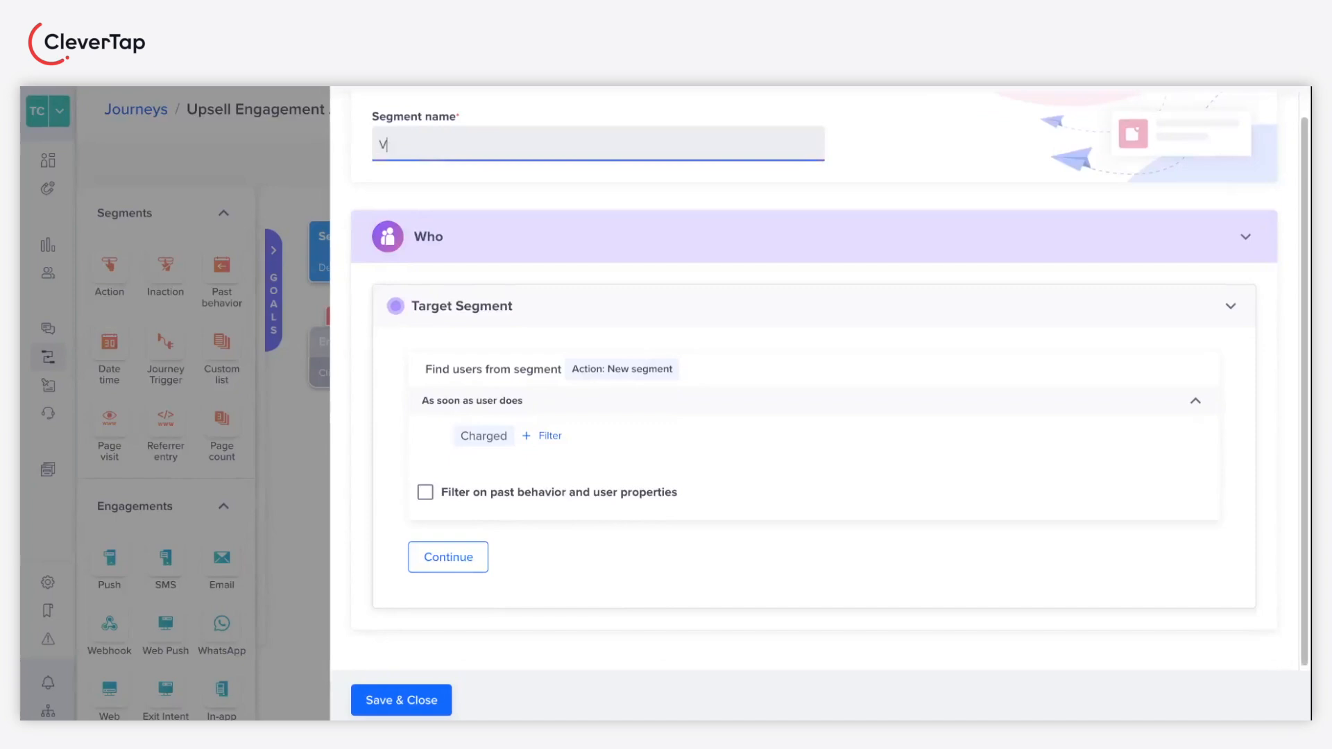
pyautogui.write('Video Watc')
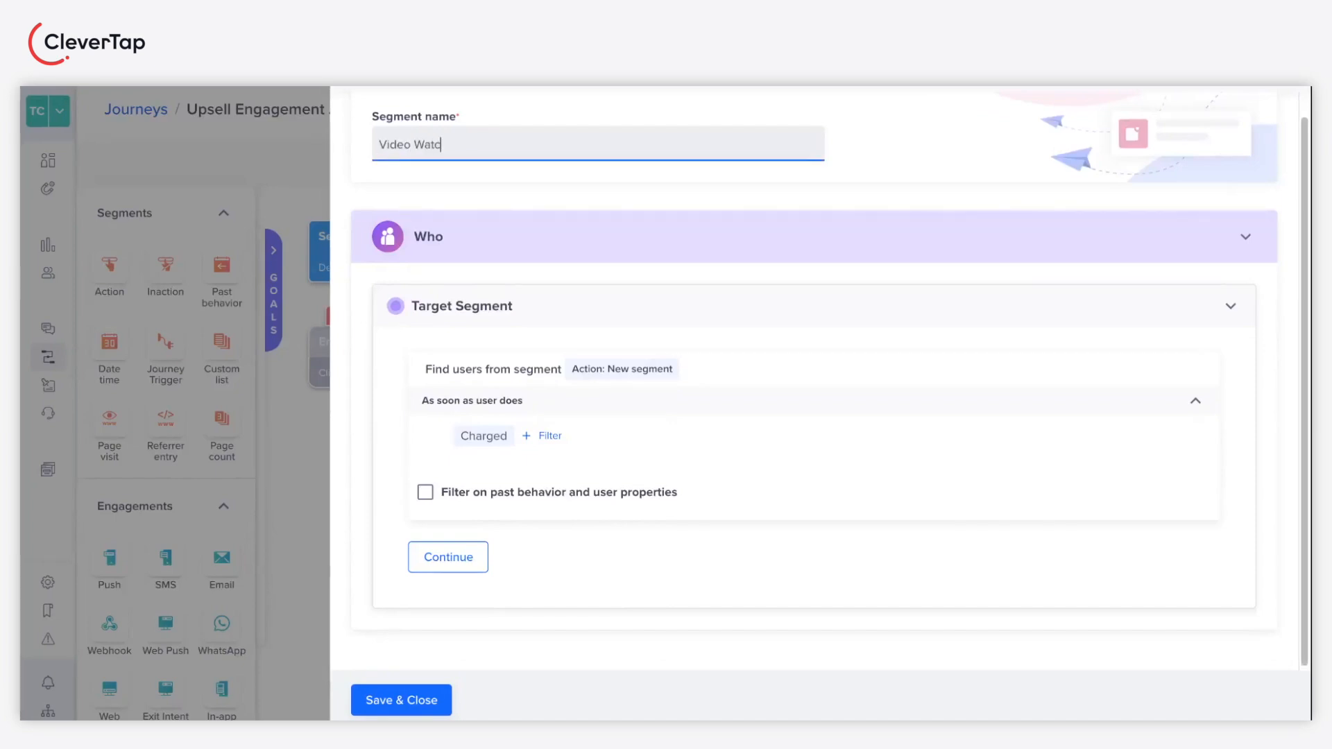
# Make the Video Watched event the entry trigger and save the segment
pyautogui.click(483, 436)
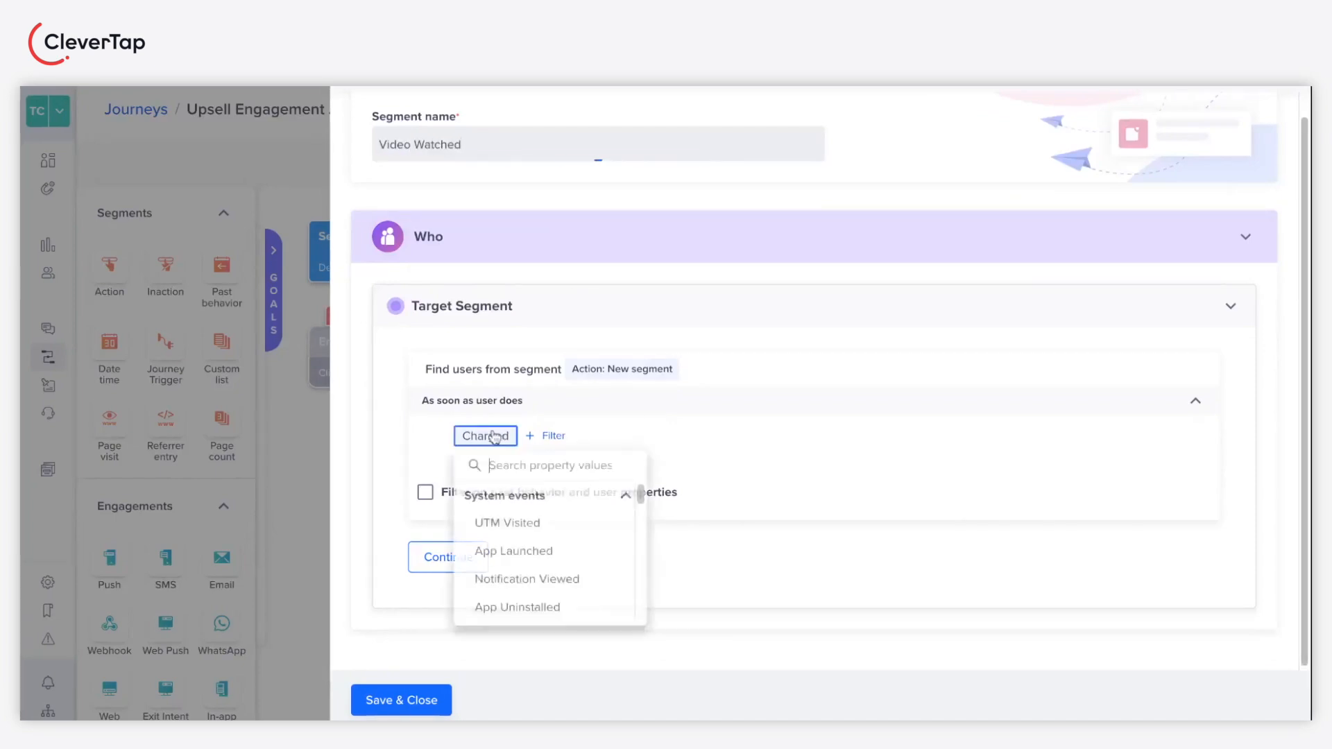
pyautogui.write('video')
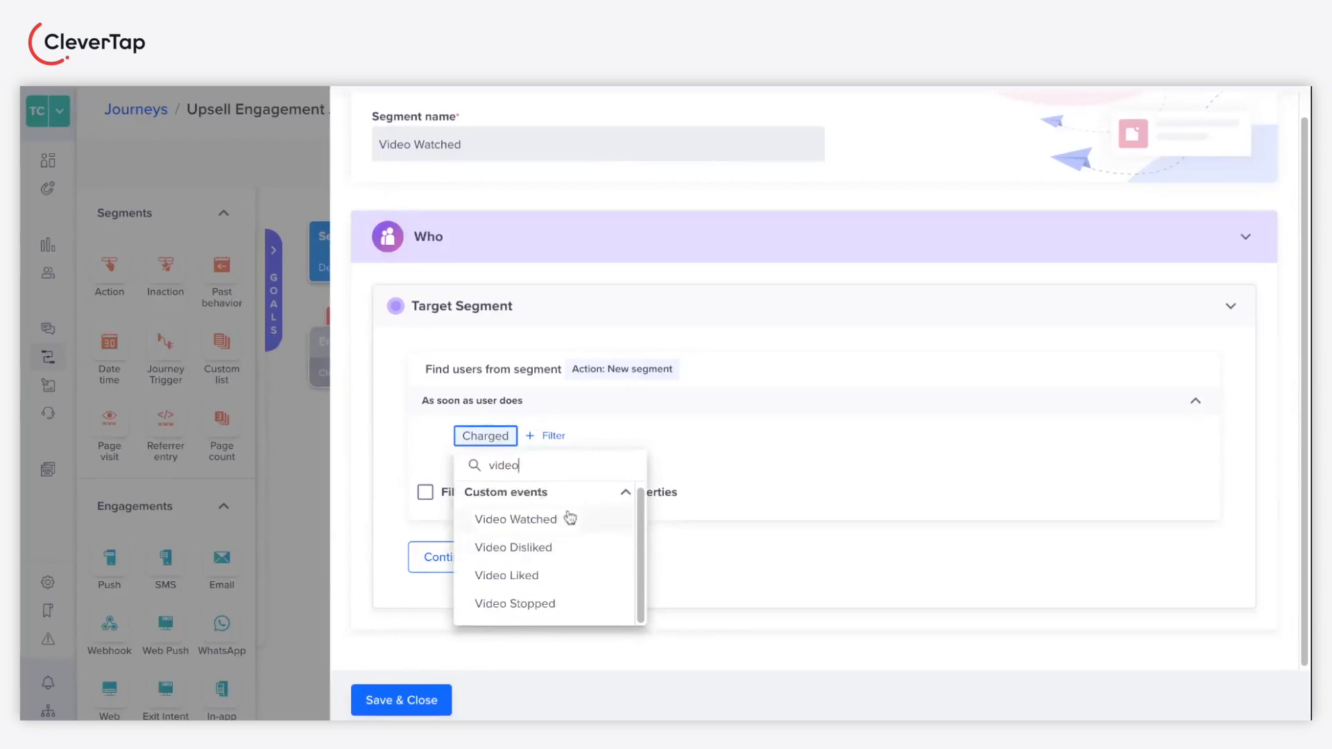
pyautogui.click(515, 519)
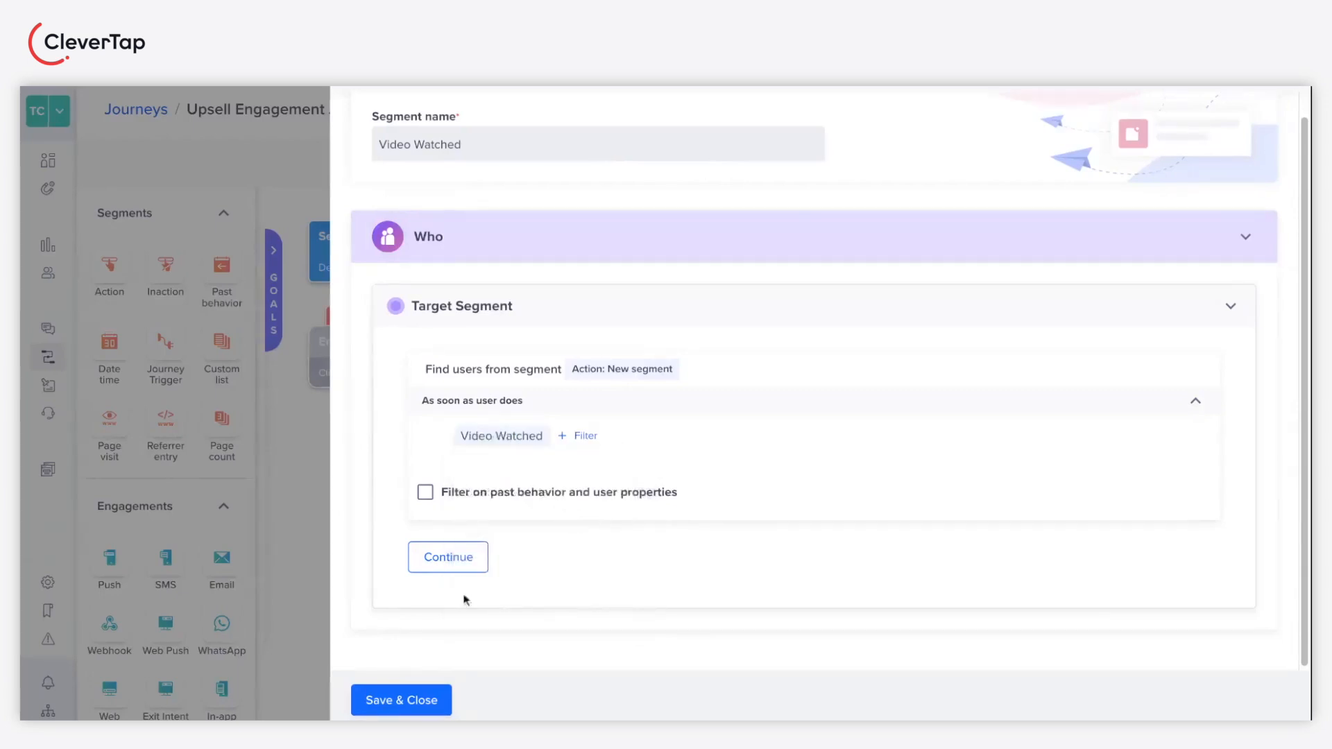
pyautogui.click(447, 557)
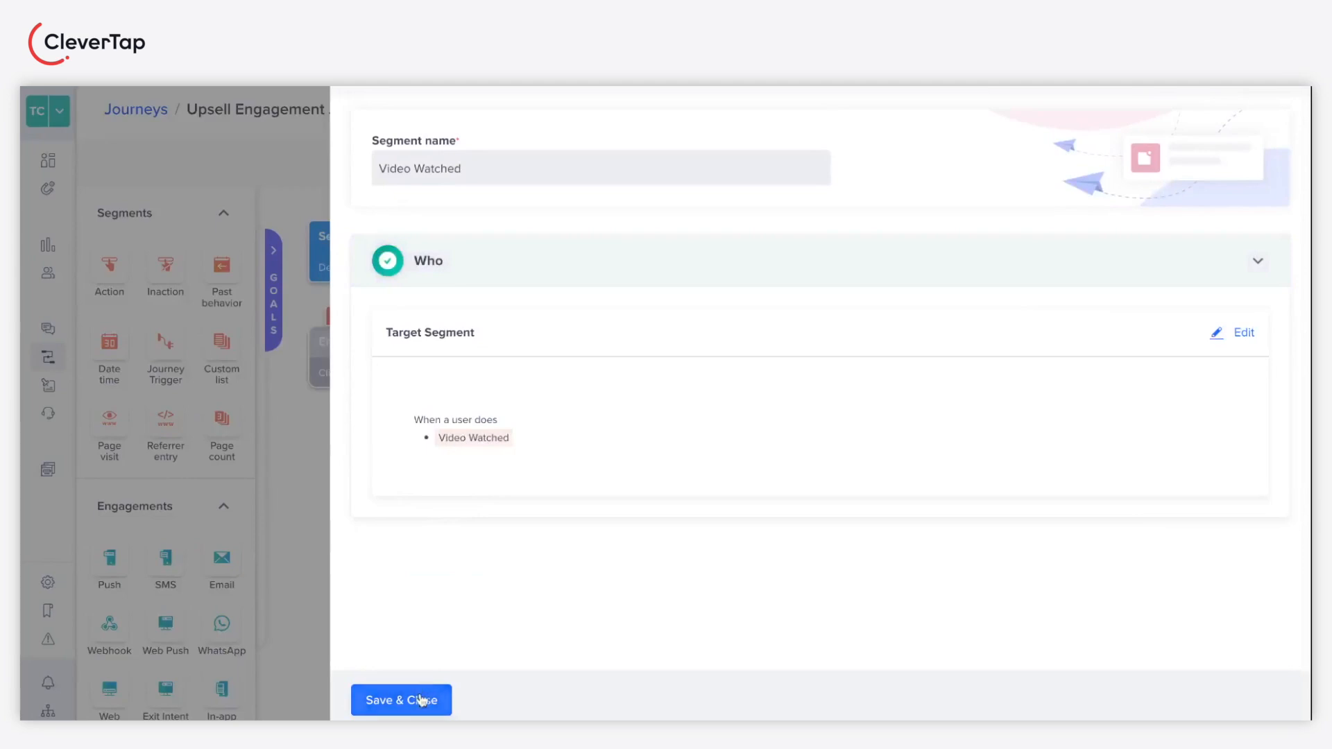
pyautogui.click(400, 699)
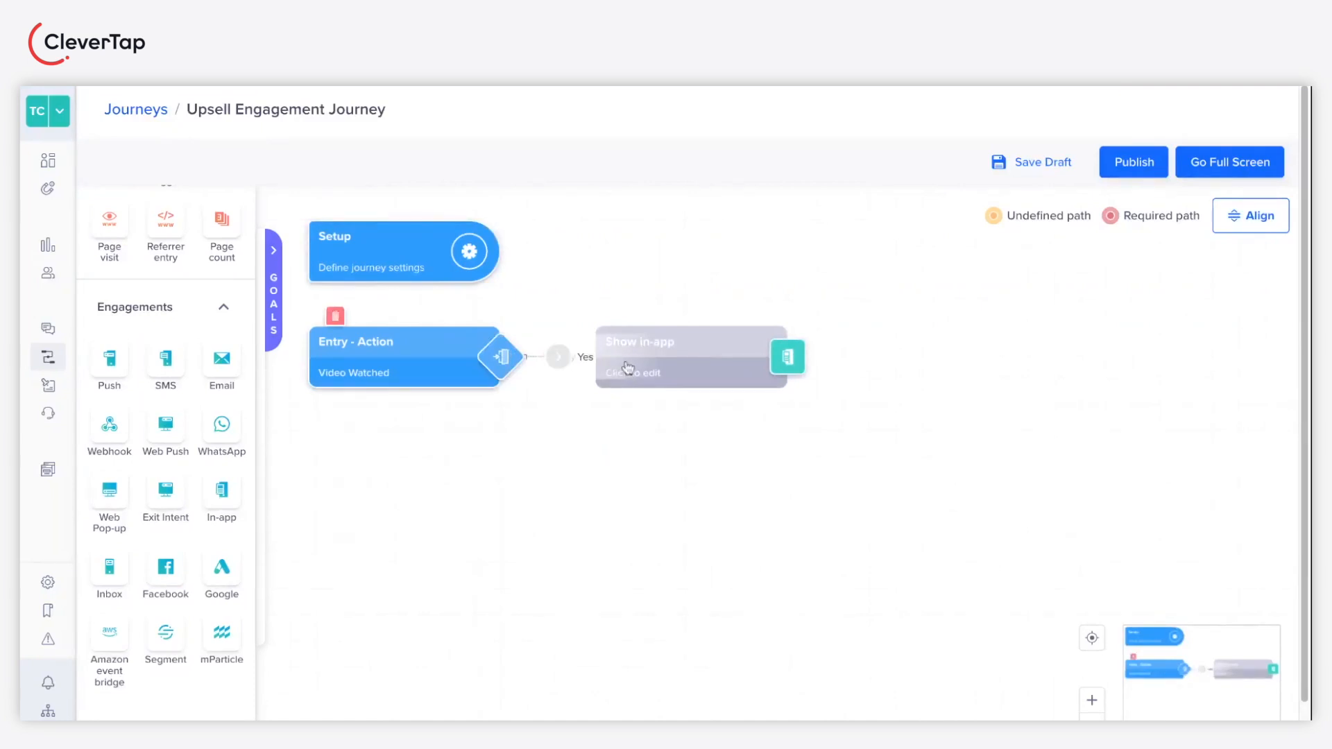
# Keep Android and iOS on mobile, tablet and TV as in-app targets and start the single message
pyautogui.click(691, 356)
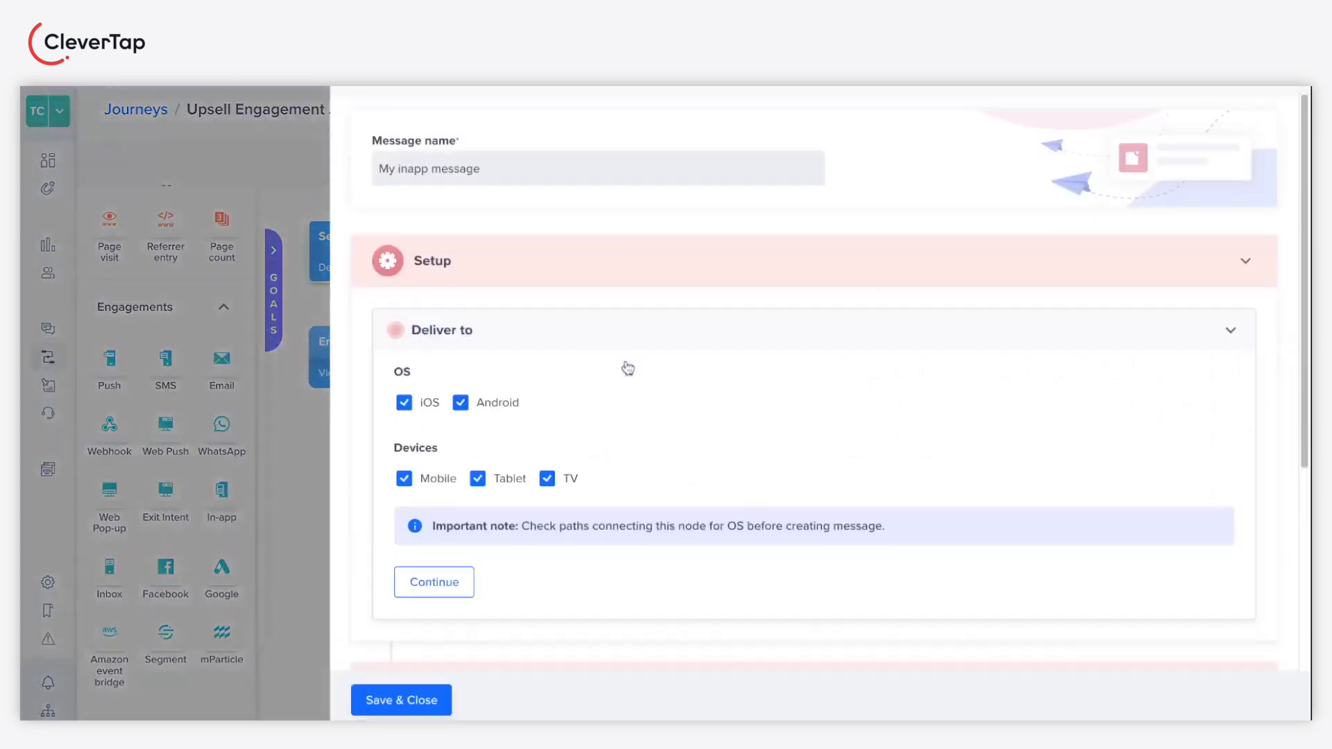
pyautogui.scroll(-3)
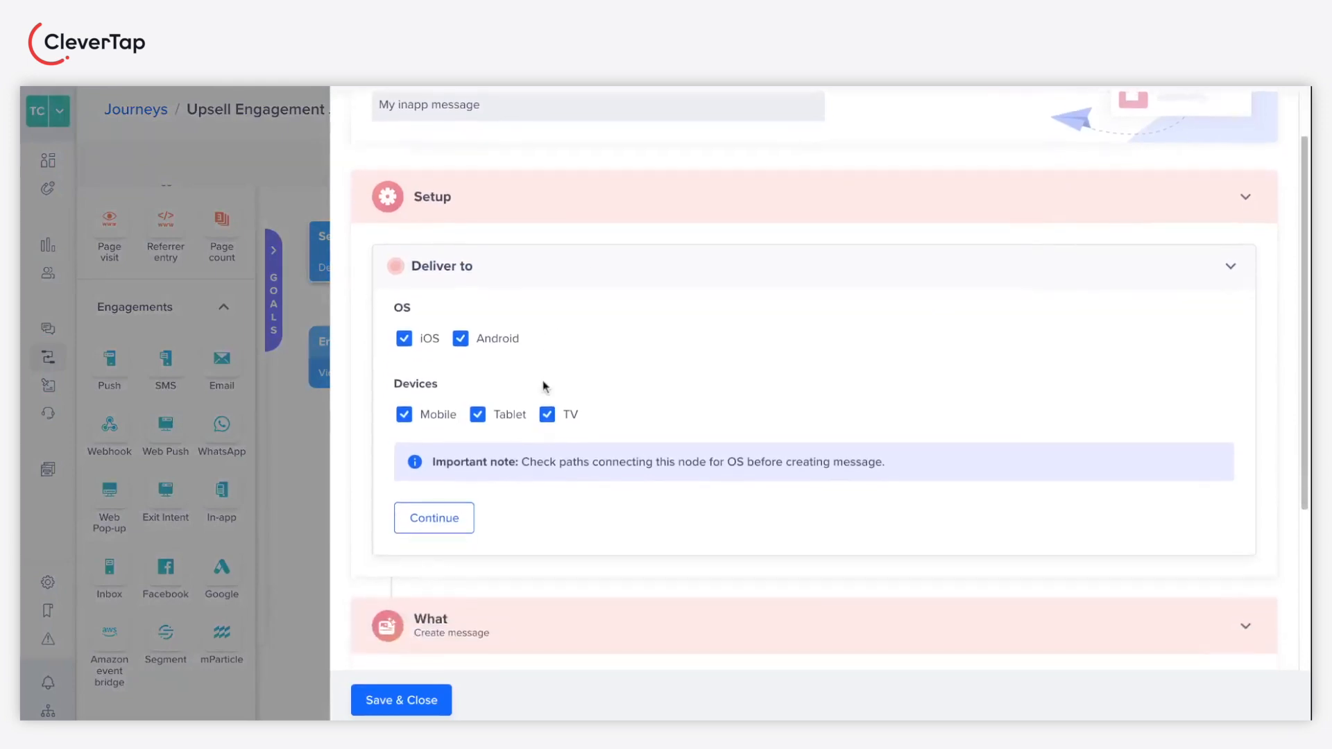
pyautogui.click(433, 518)
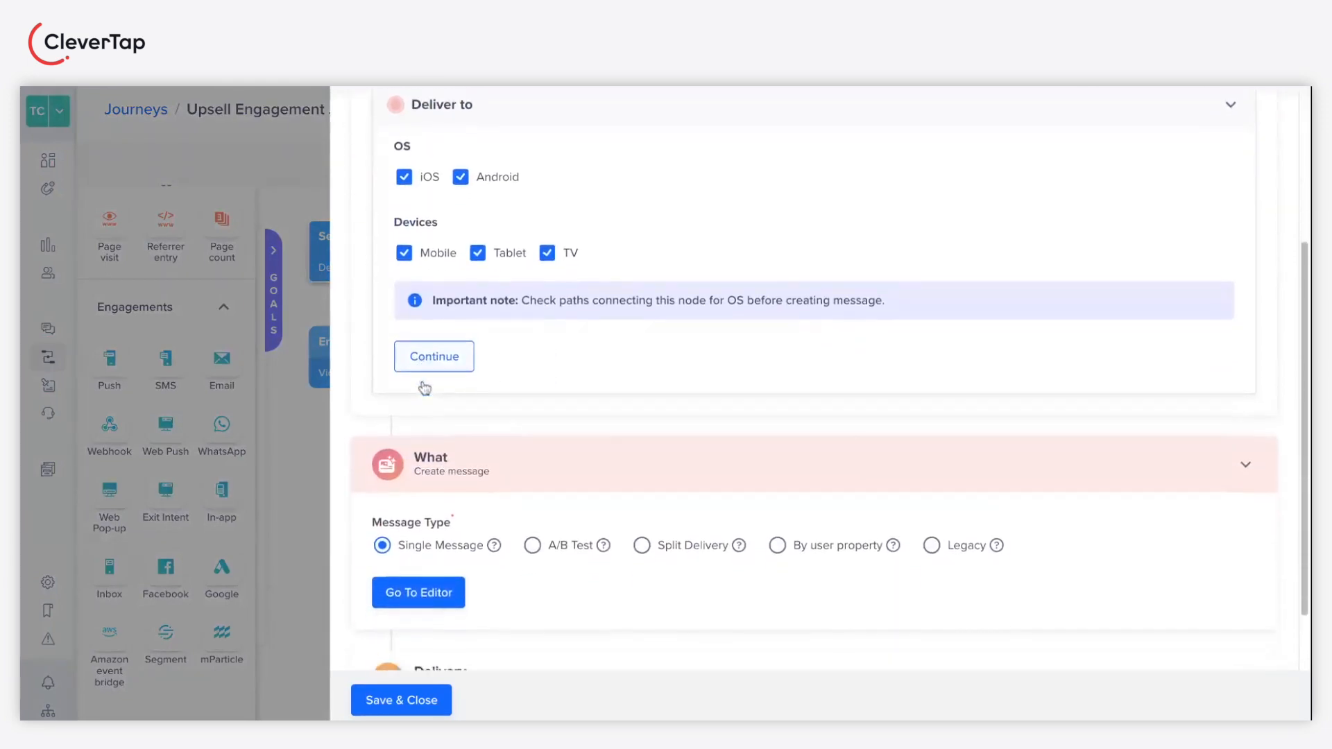
pyautogui.click(432, 357)
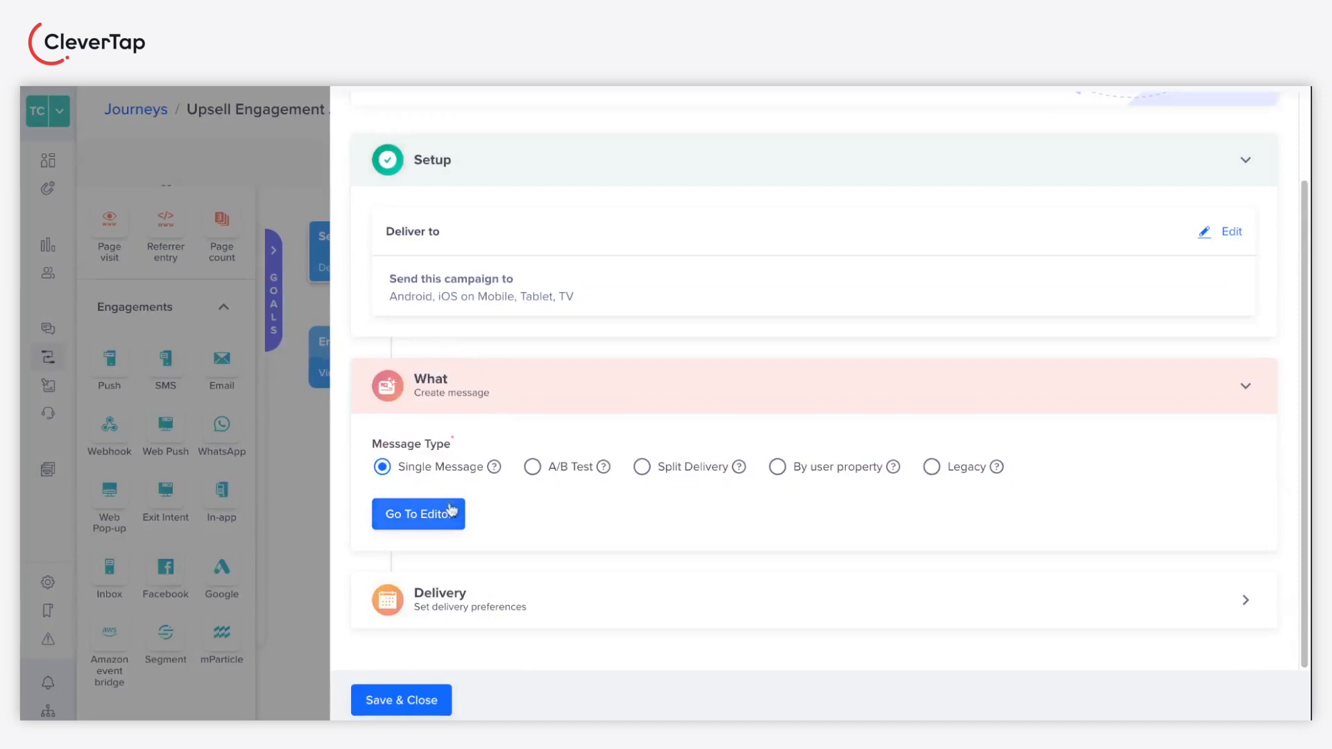
pyautogui.click(418, 513)
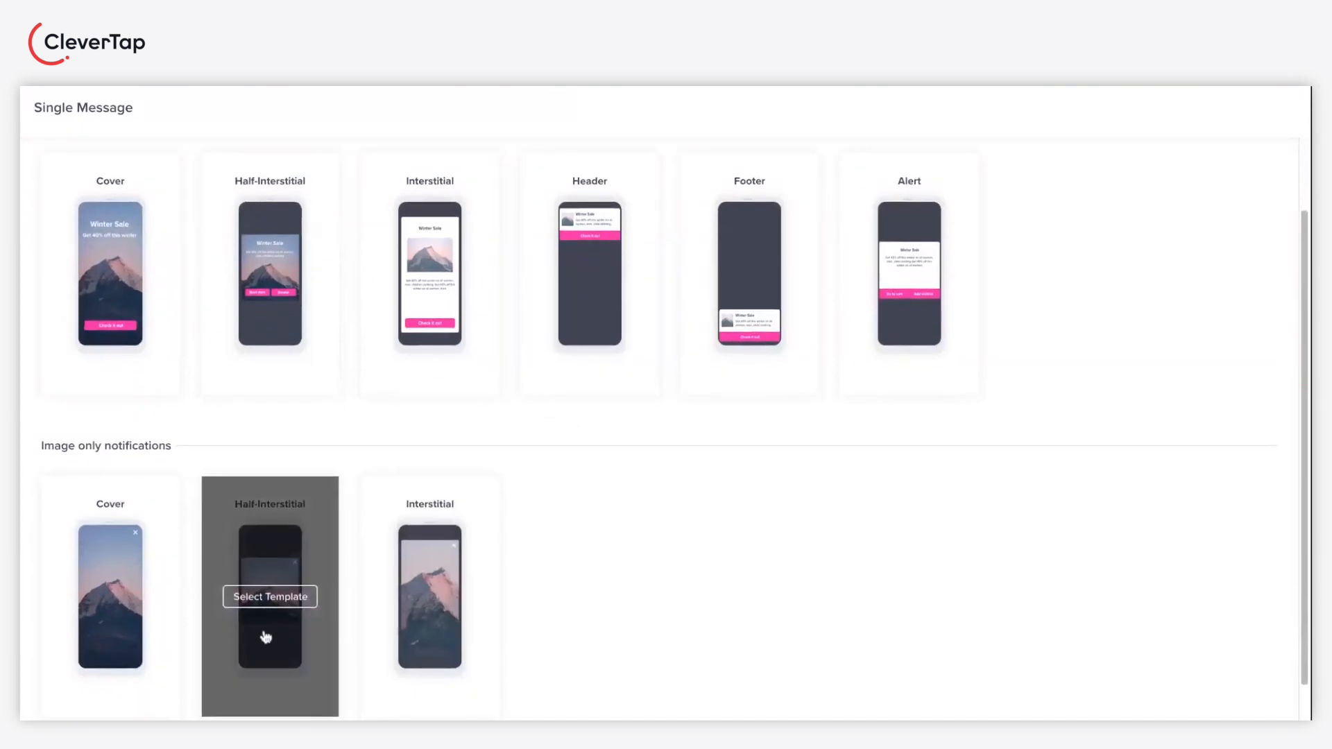
# Use the image-only half interstitial template, then follow it with a Notification Viewed check and push node
pyautogui.click(270, 597)
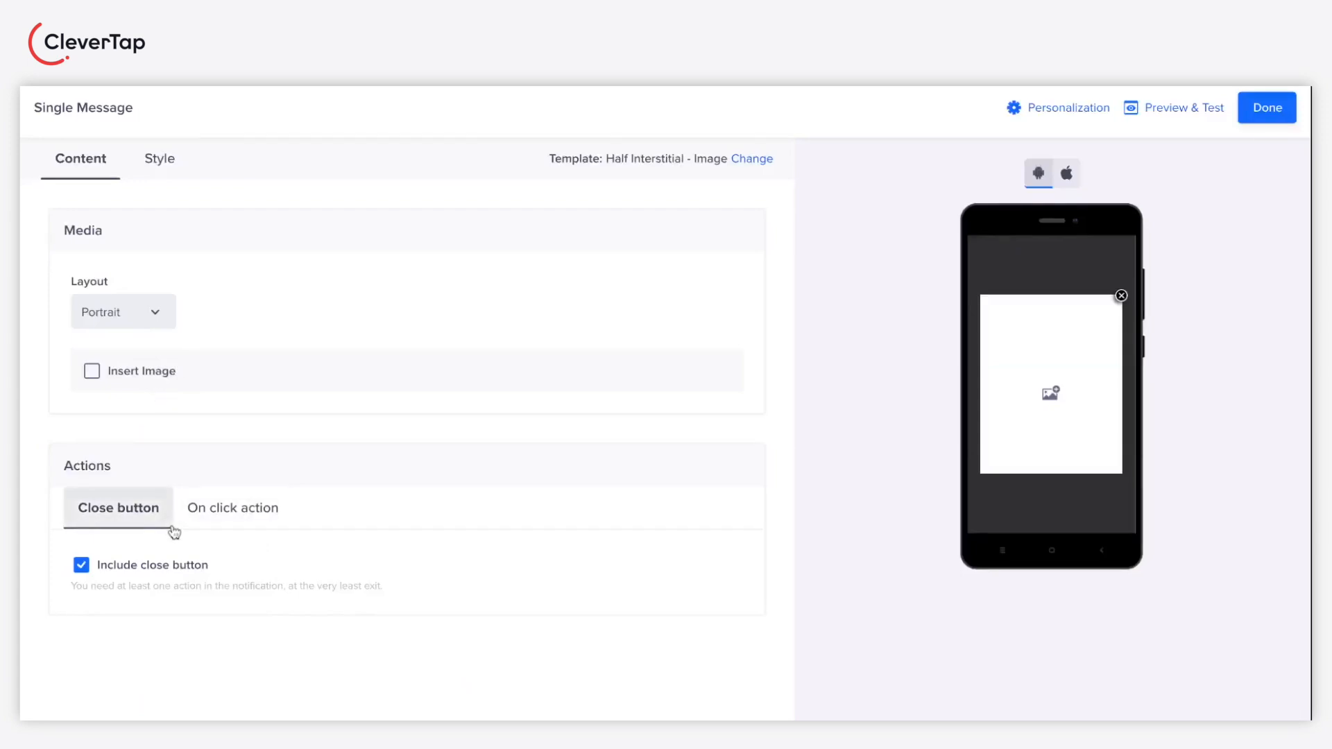
pyautogui.click(91, 370)
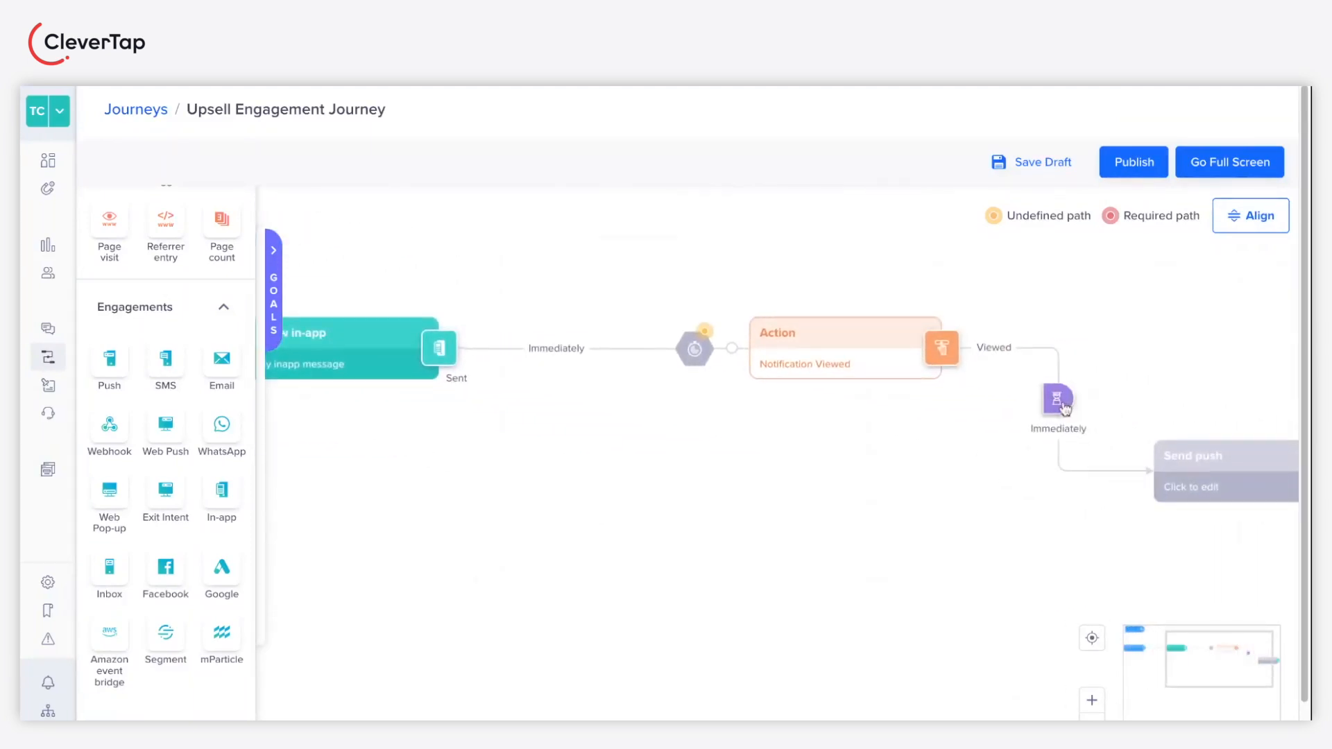
# Set the wait before the push to sleep for 2 days and save it
pyautogui.click(1058, 400)
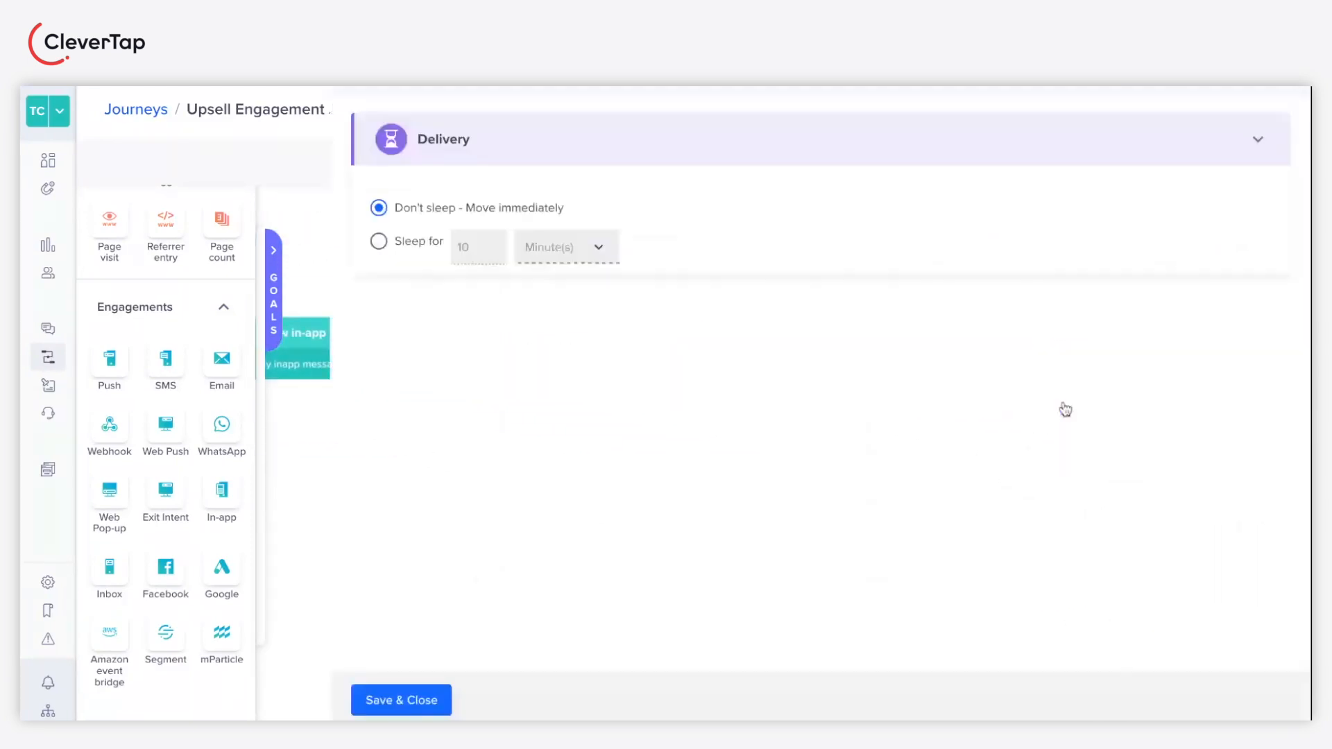
pyautogui.click(377, 241)
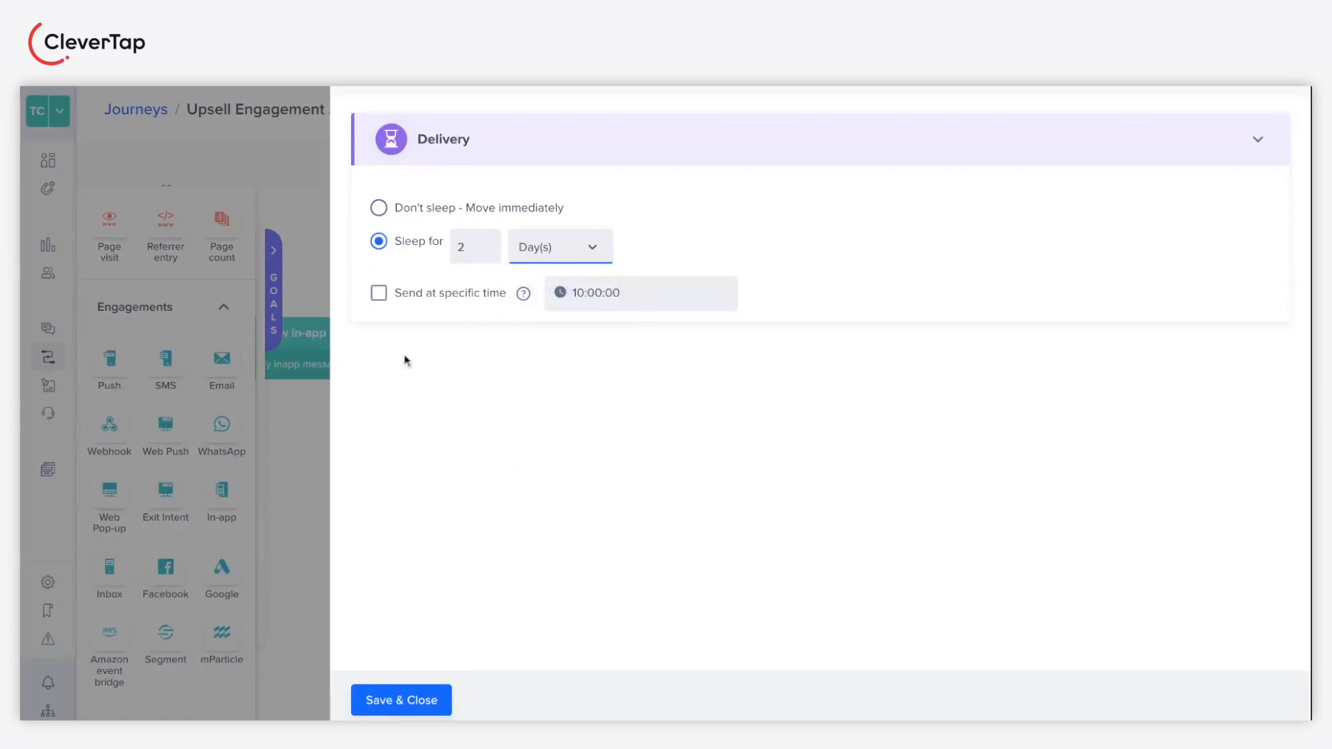
pyautogui.moveTo(476, 323)
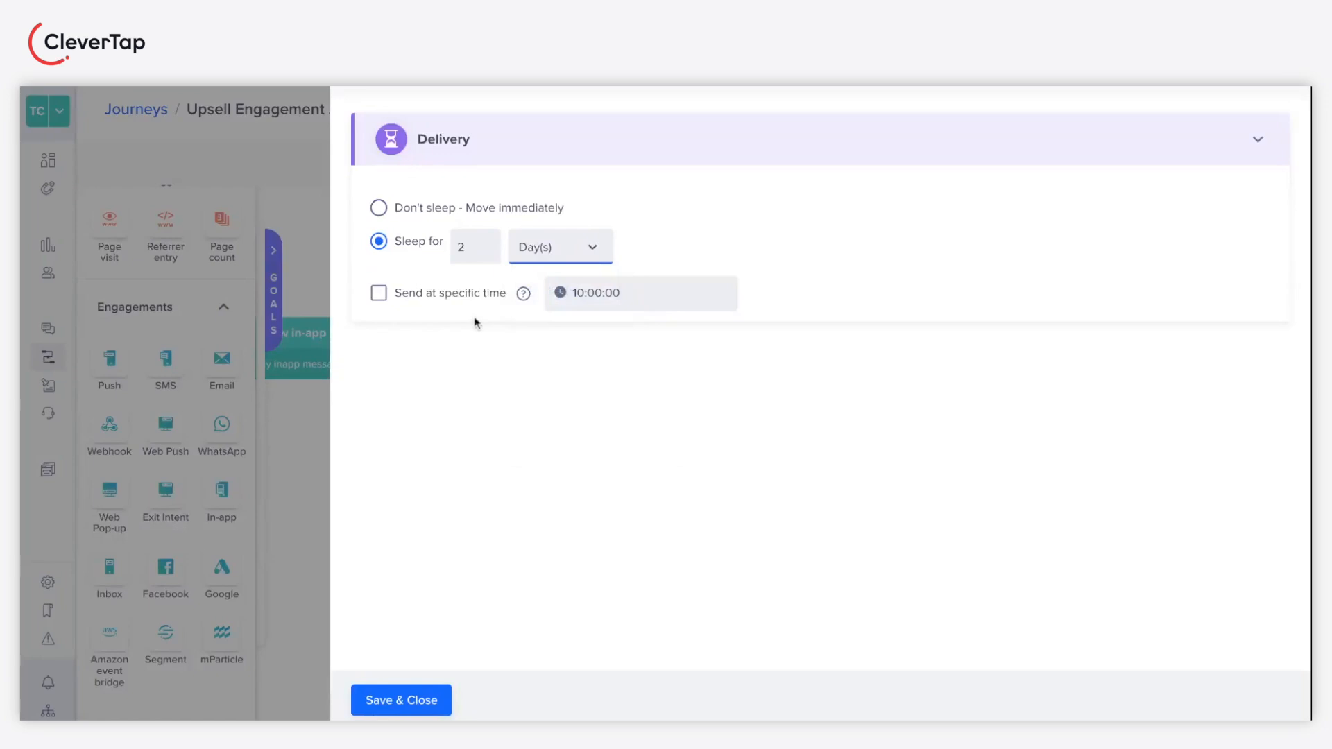
pyautogui.click(399, 699)
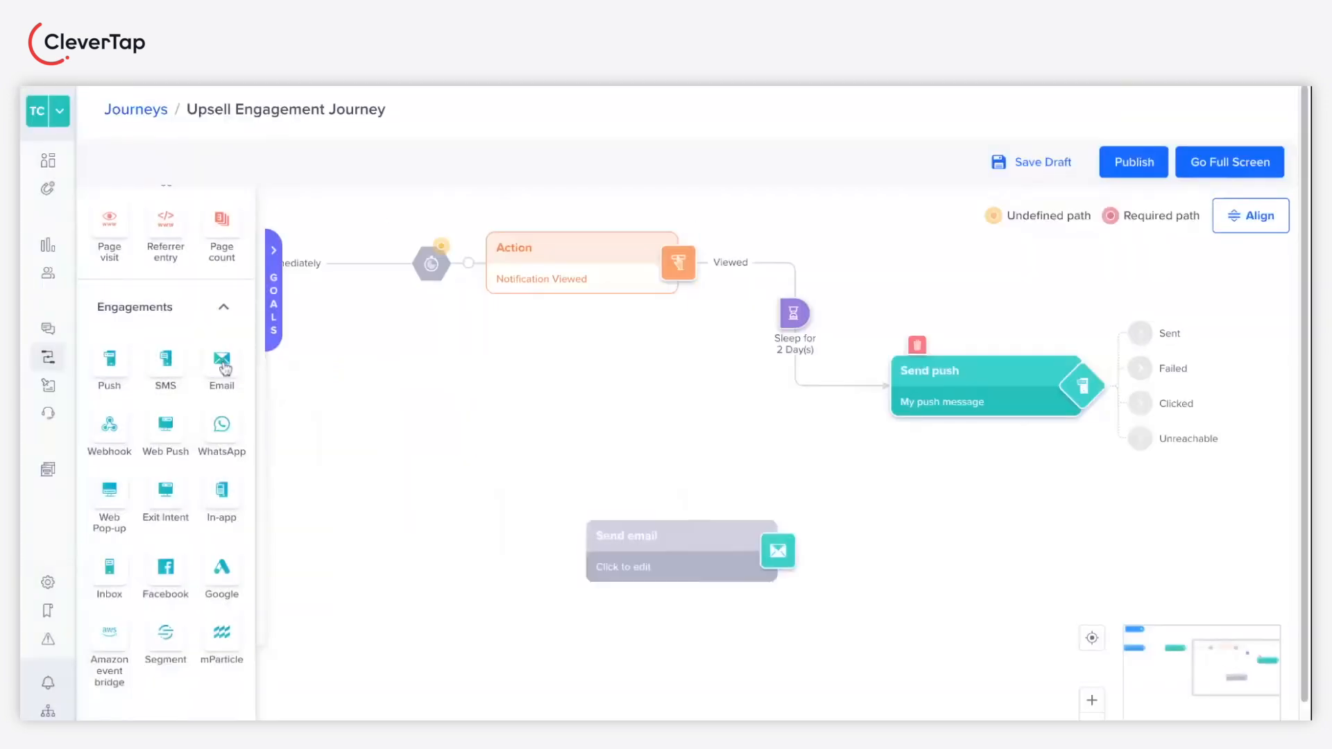
# Add an email step on the push's Sent path after a 2-day sleep
pyautogui.moveTo(680, 551); pyautogui.dragTo(993, 603)
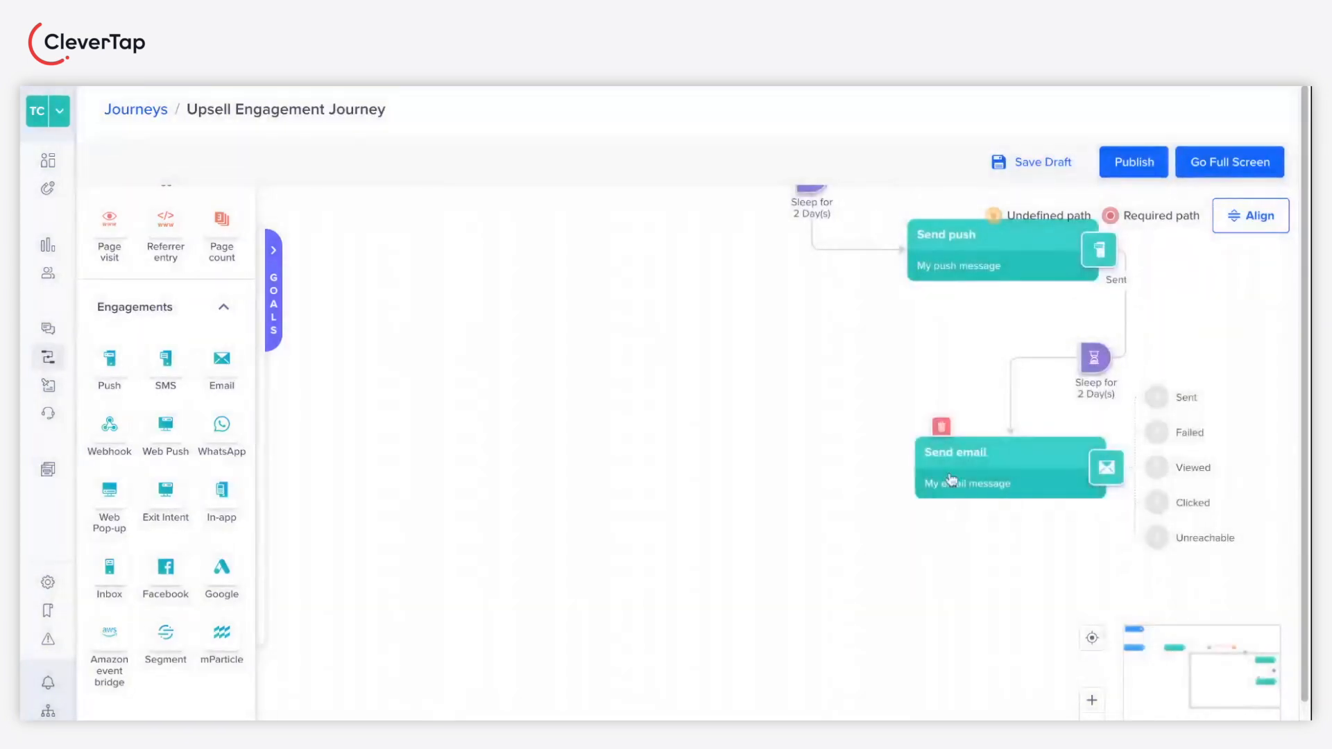
pyautogui.scroll(-3)
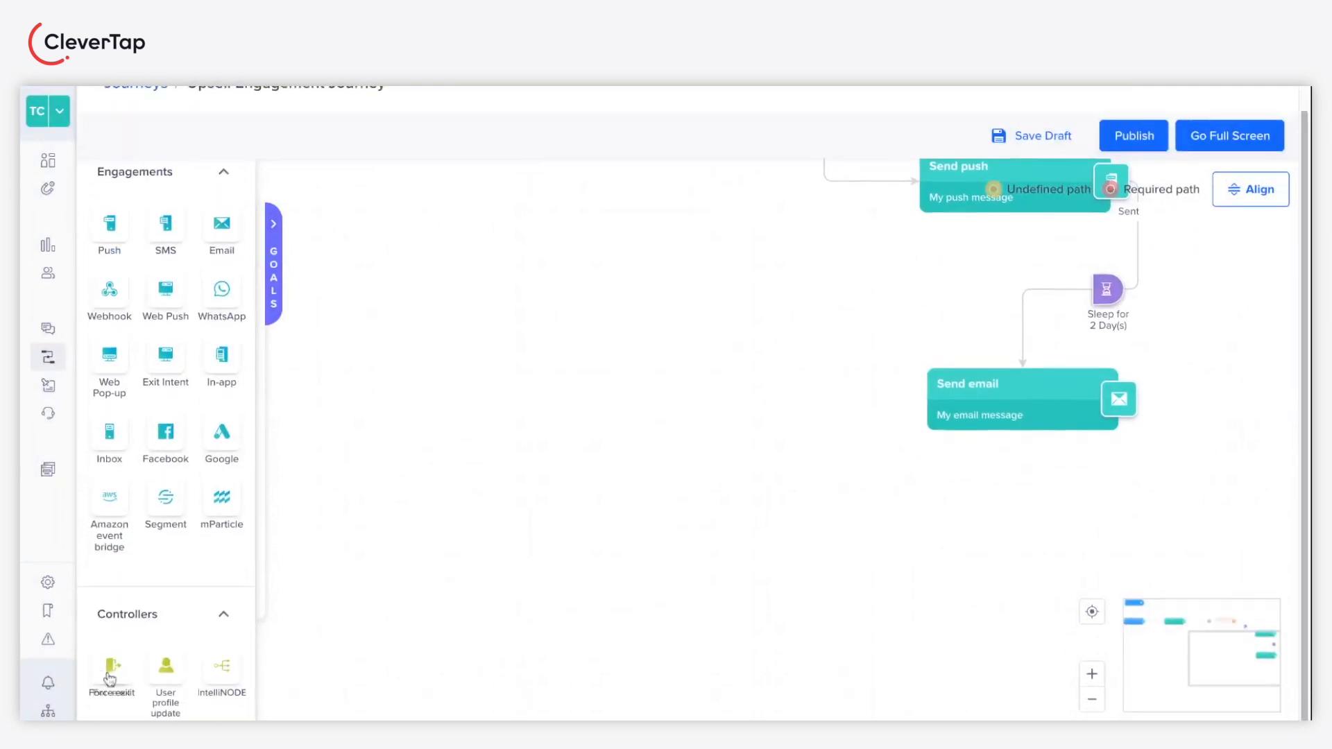